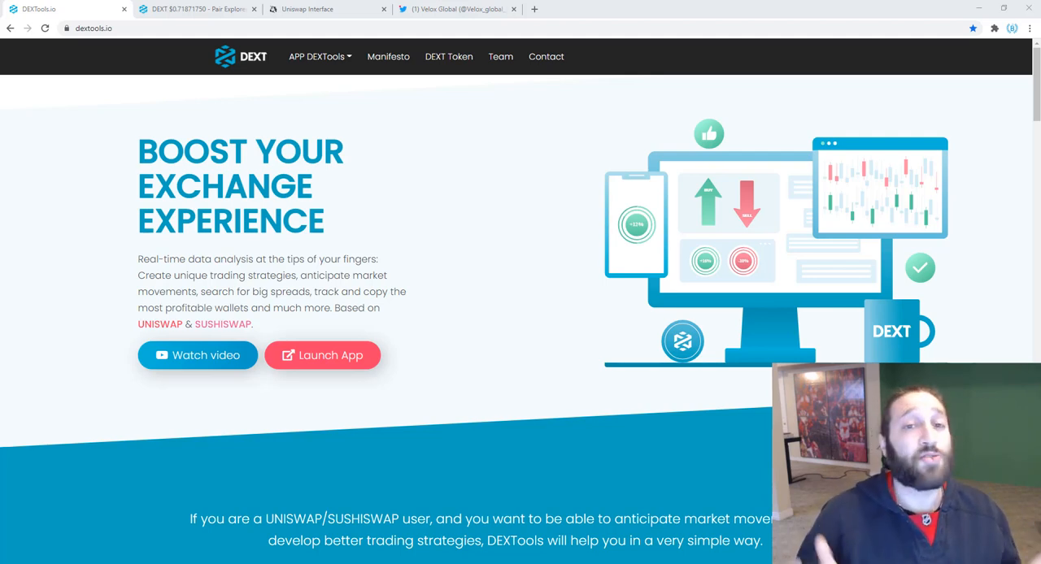
Search 'world' in Pair Explorer and open the WETH/WORLD World Token pair
{"action": "left_click", "coordinate": [307, 9]}
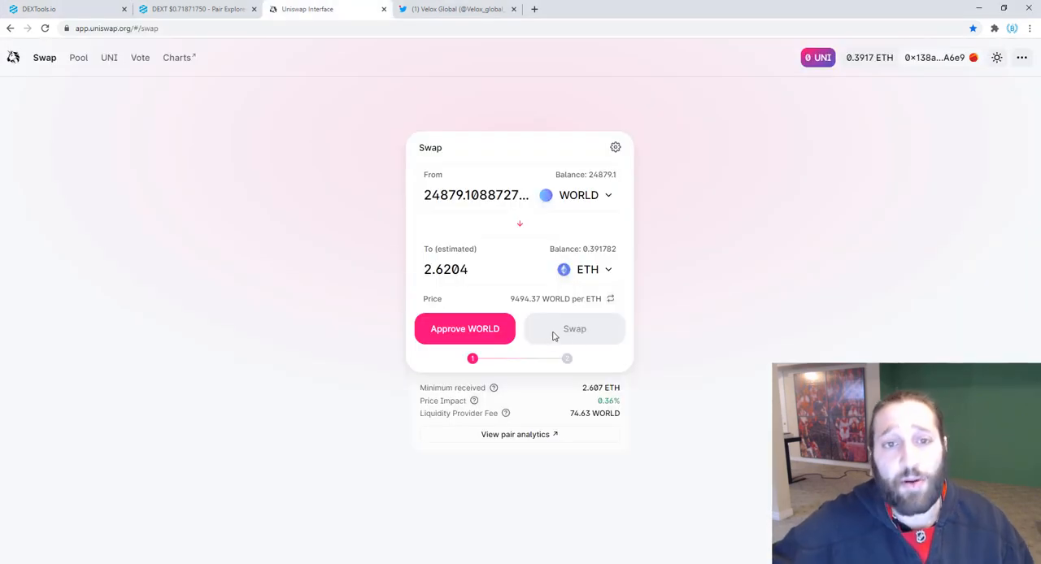
{"action": "mouse_move", "coordinate": [499, 162]}
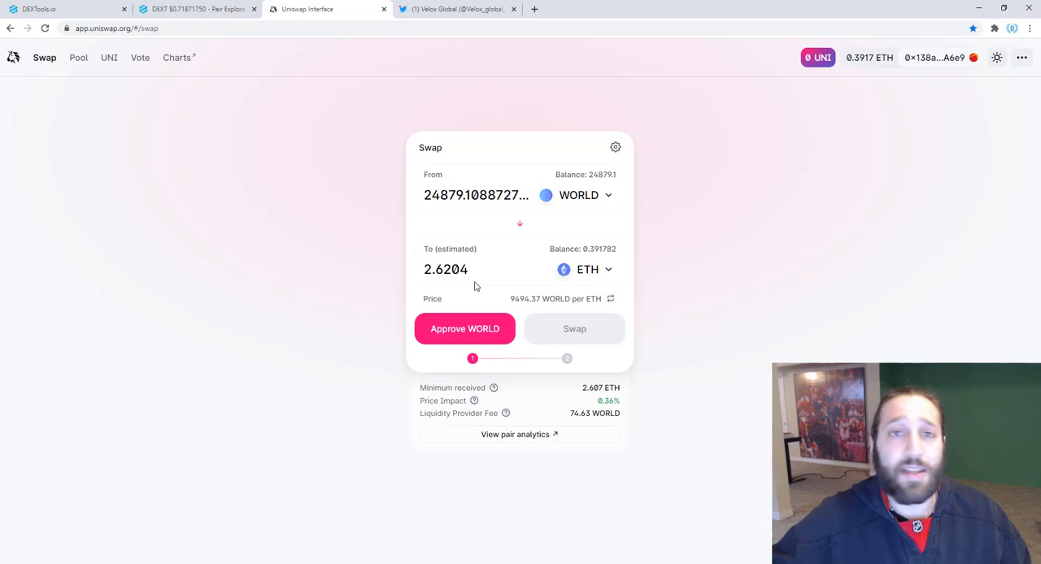
{"action": "mouse_move", "coordinate": [101, 125]}
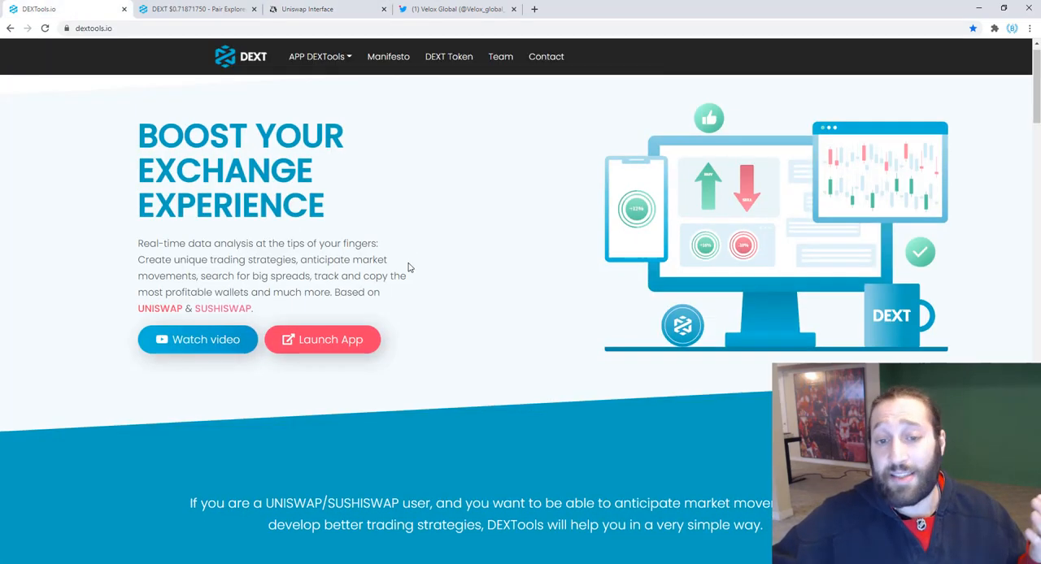
{"action": "scroll", "scroll_direction": "down", "scroll_amount": 3}
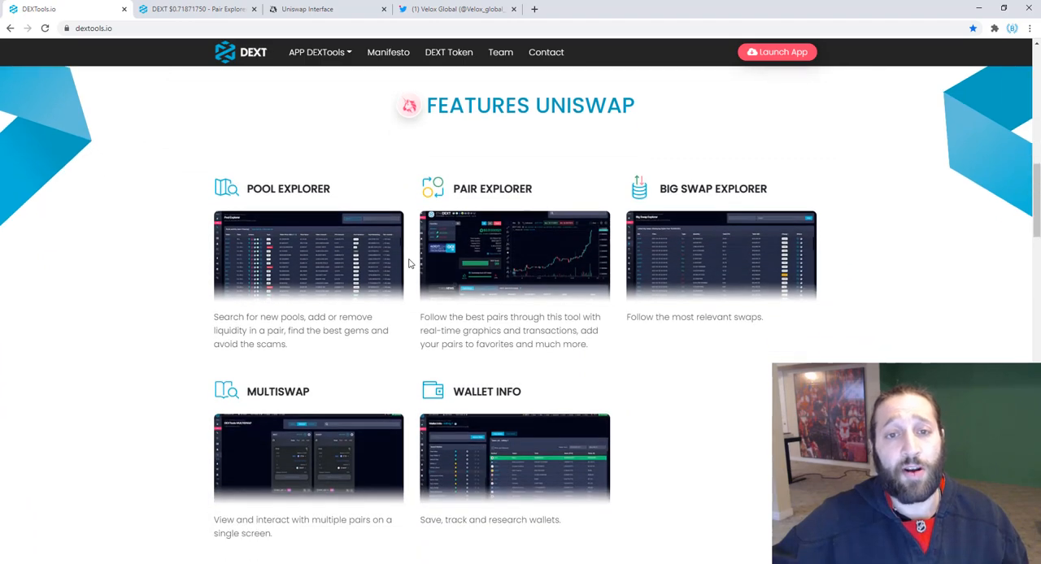
{"action": "scroll", "scroll_direction": "down", "scroll_amount": 3}
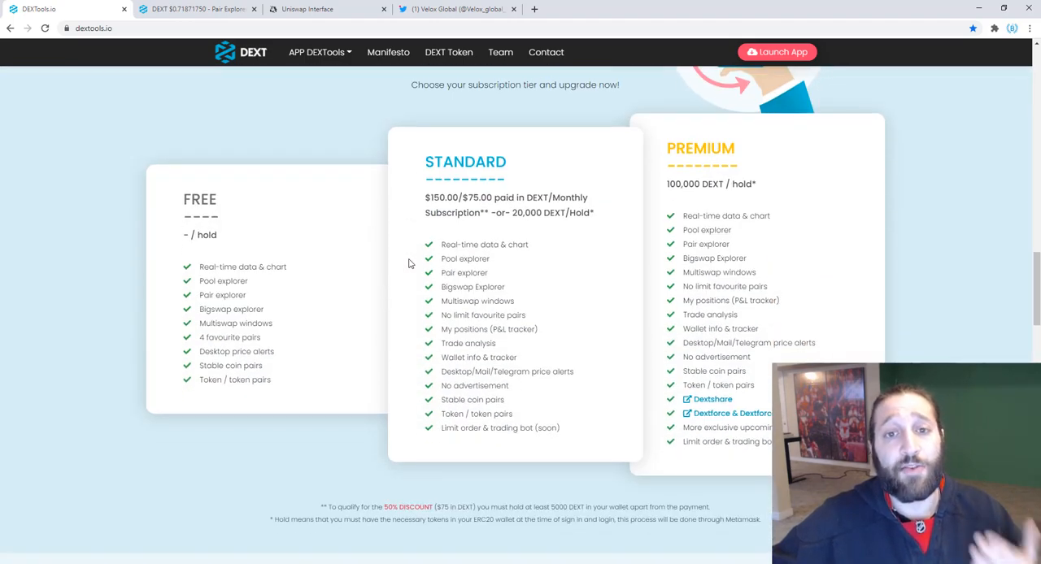
{"action": "mouse_move", "coordinate": [285, 230]}
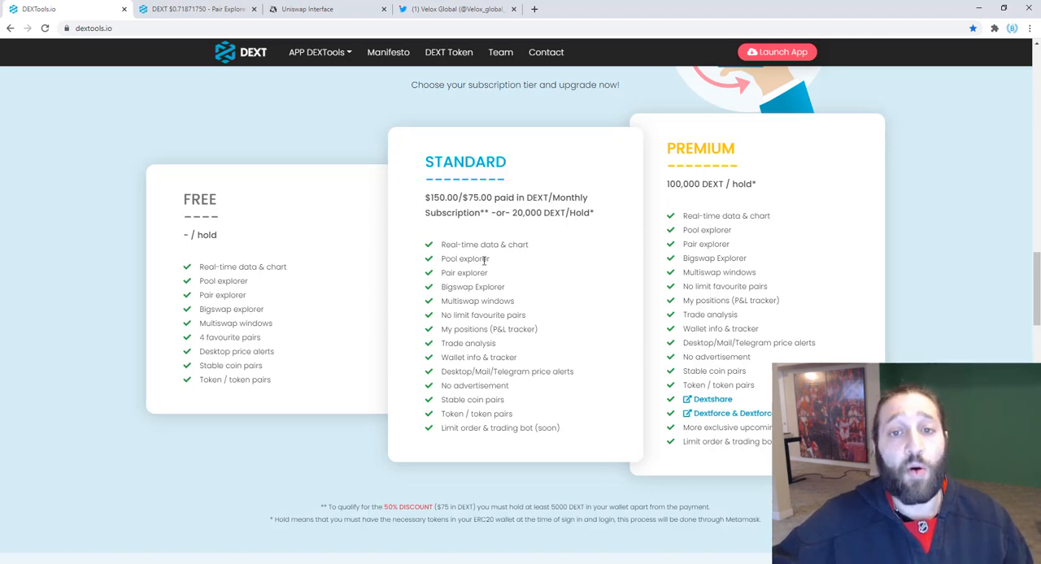
{"action": "mouse_move", "coordinate": [537, 240]}
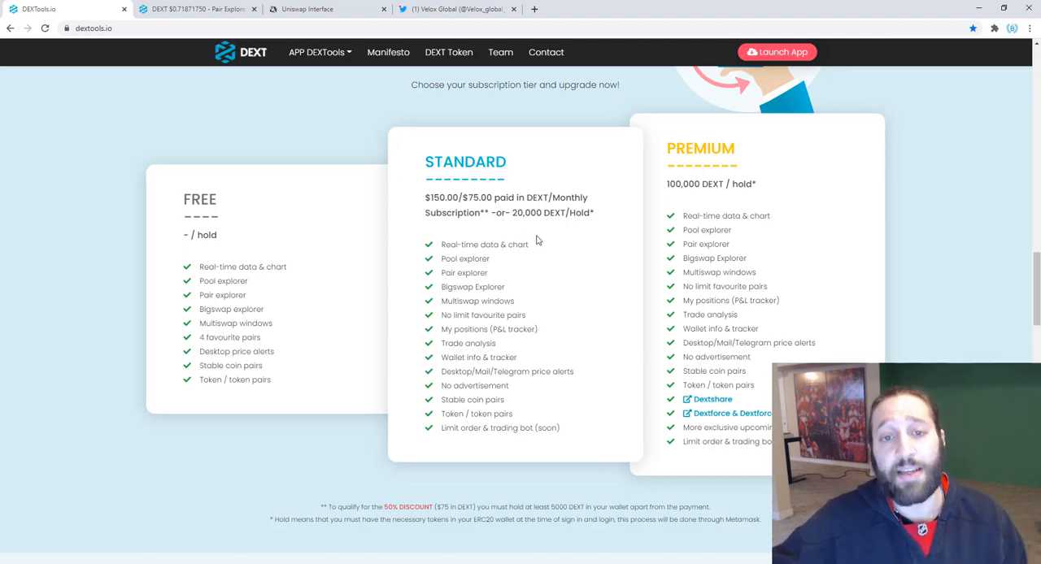
{"action": "mouse_move", "coordinate": [511, 248]}
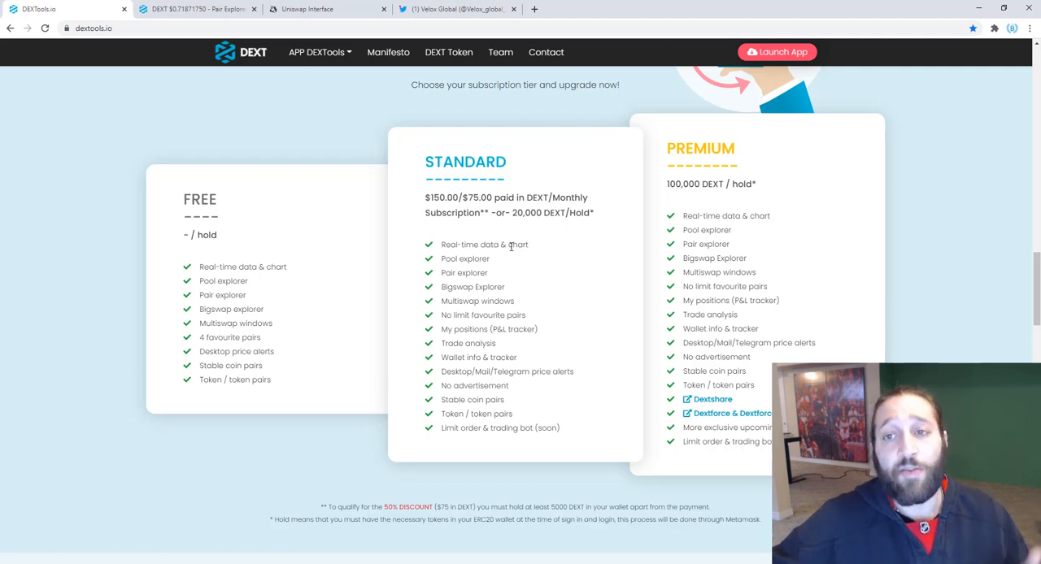
{"action": "mouse_move", "coordinate": [726, 274]}
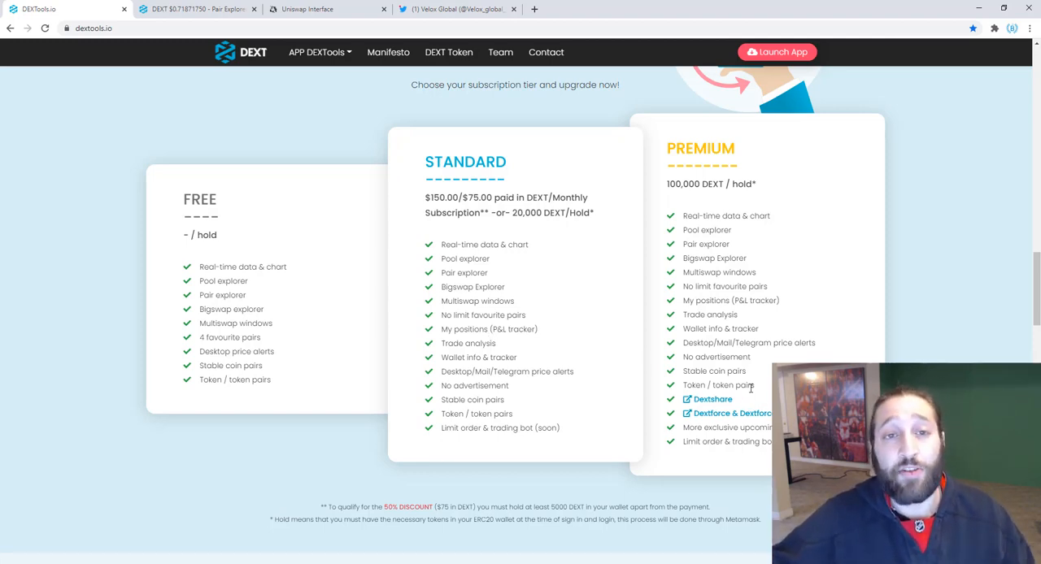
{"action": "mouse_move", "coordinate": [655, 335]}
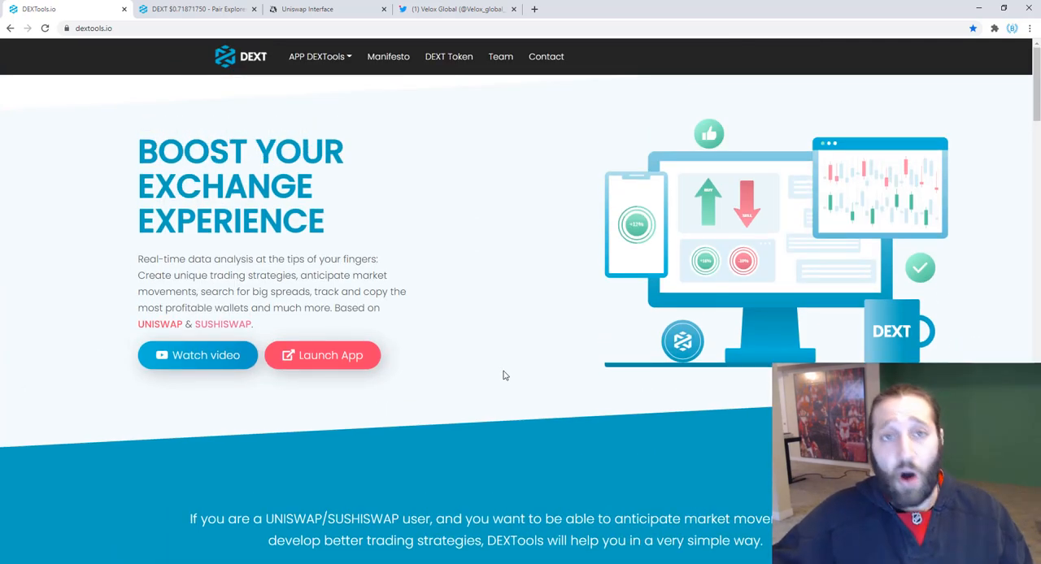
{"action": "mouse_move", "coordinate": [460, 361]}
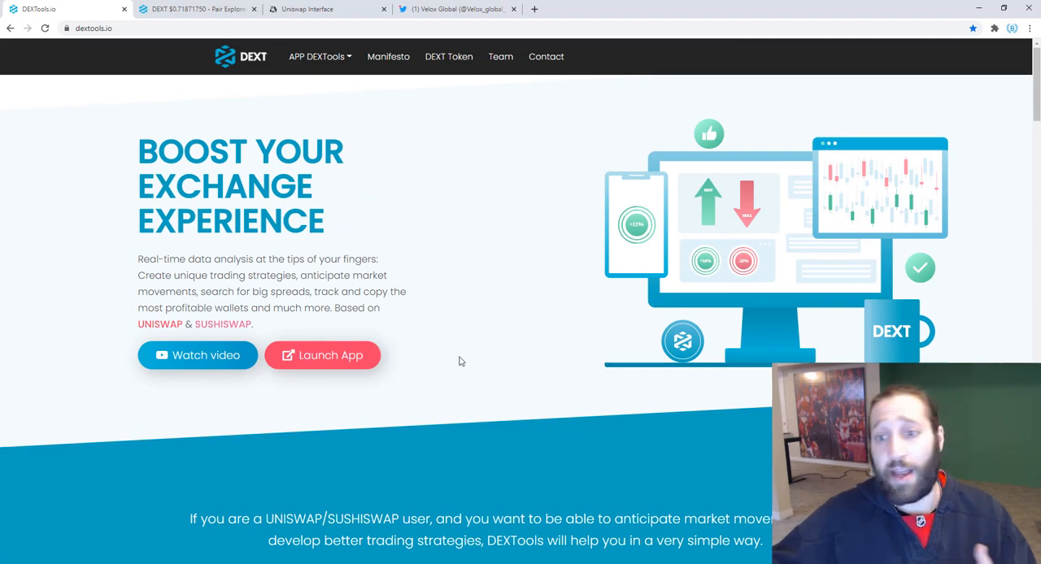
{"action": "left_click", "coordinate": [322, 355]}
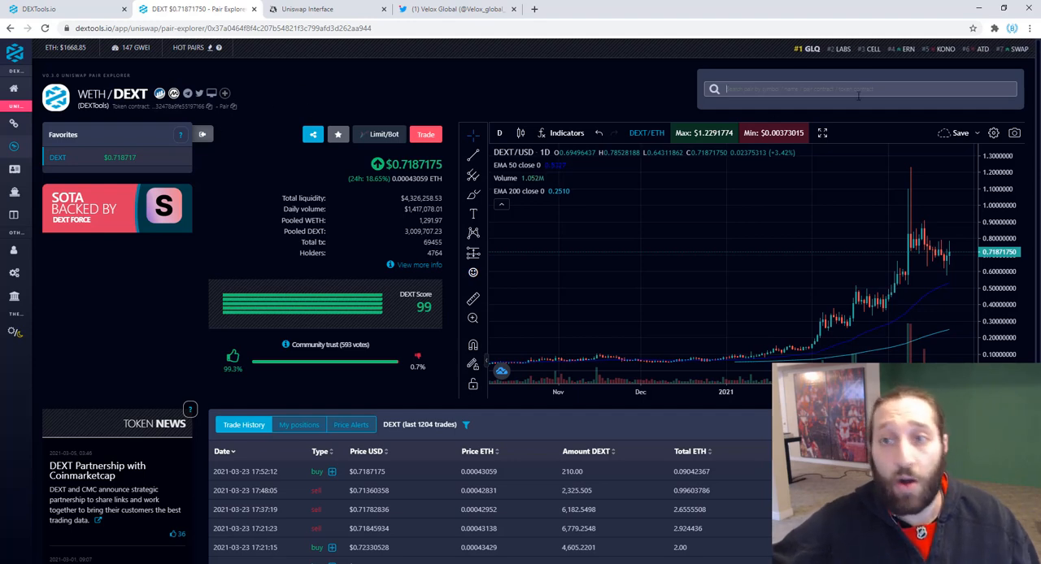
{"action": "type", "text": "qprd"}
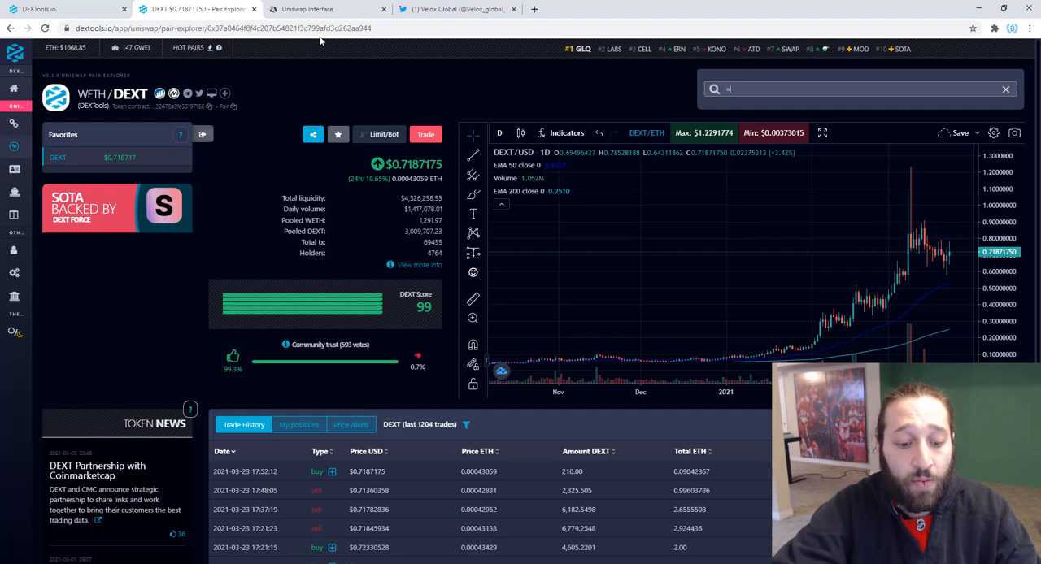
{"action": "type", "text": "ord"}
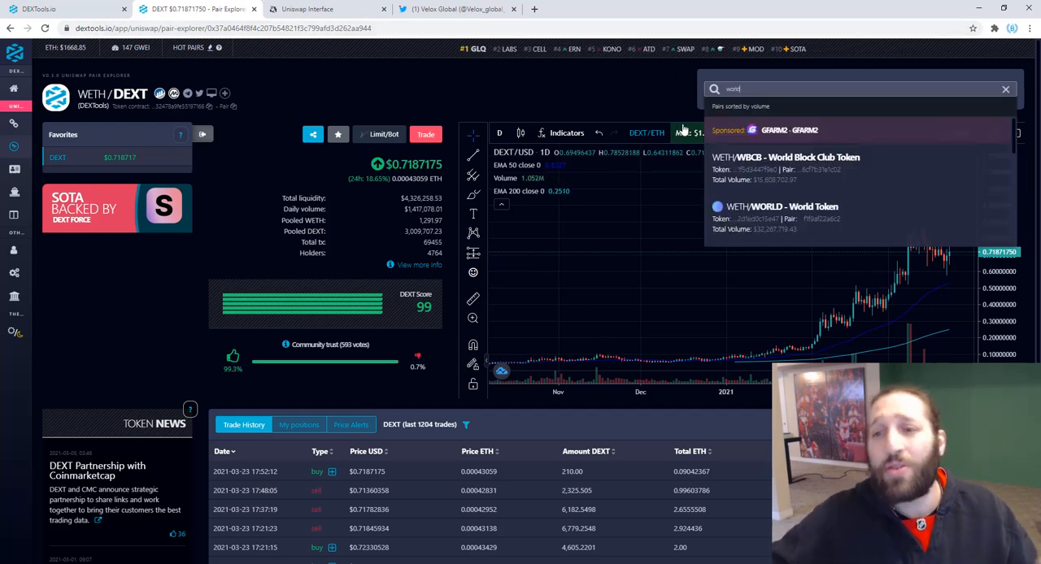
{"action": "left_click", "coordinate": [785, 206]}
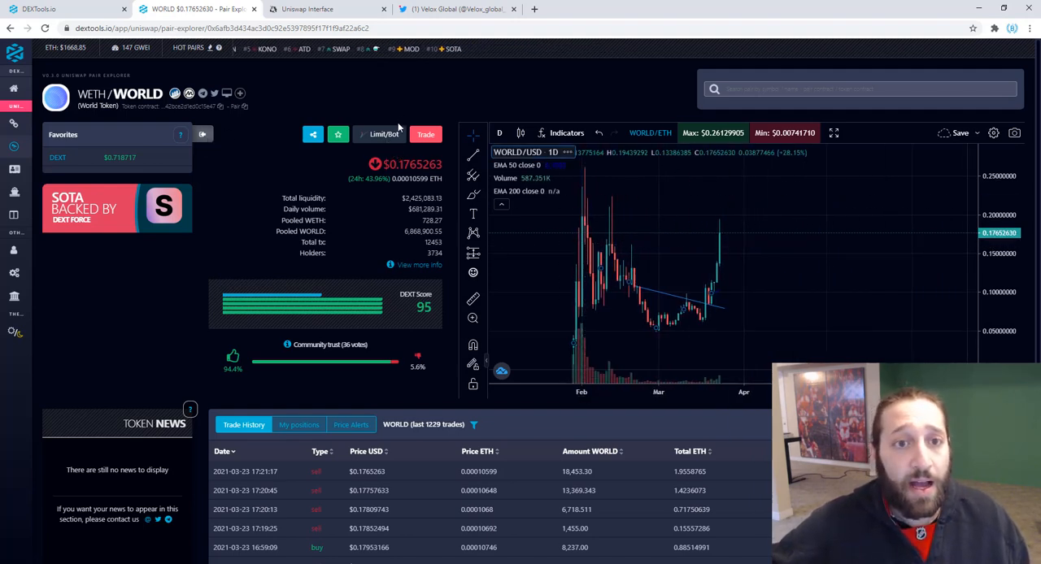
{"action": "mouse_move", "coordinate": [374, 140]}
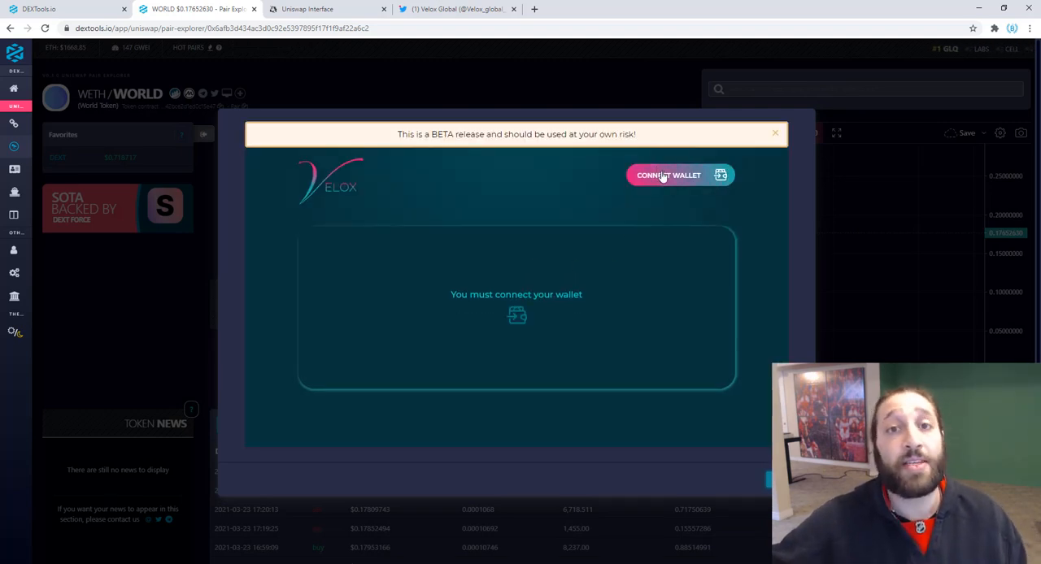
Connect the wallet and reverse the swap to World Token → Wrapped Ether
{"action": "left_click", "coordinate": [668, 175]}
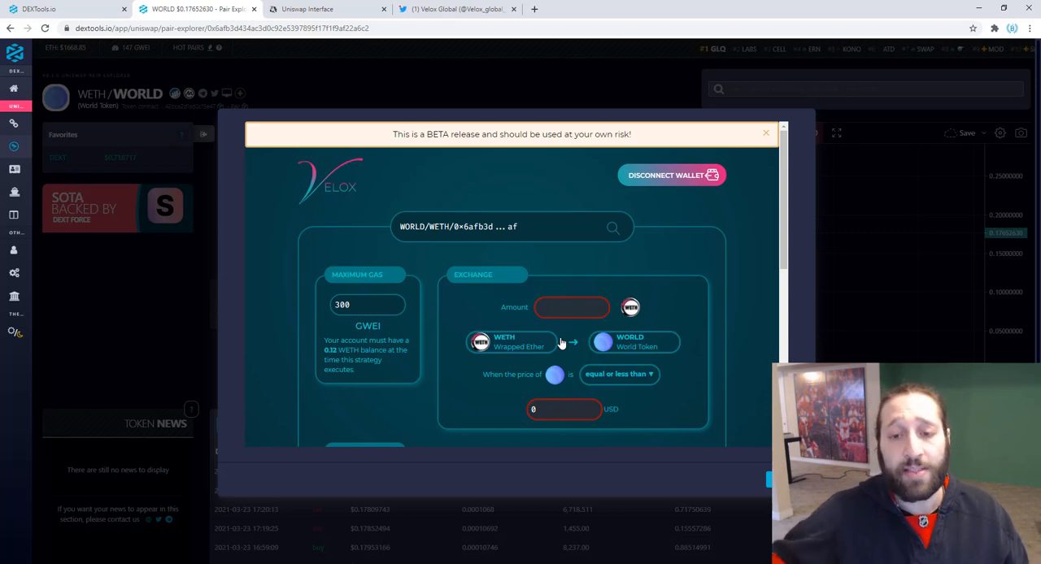
{"action": "left_click", "coordinate": [572, 341]}
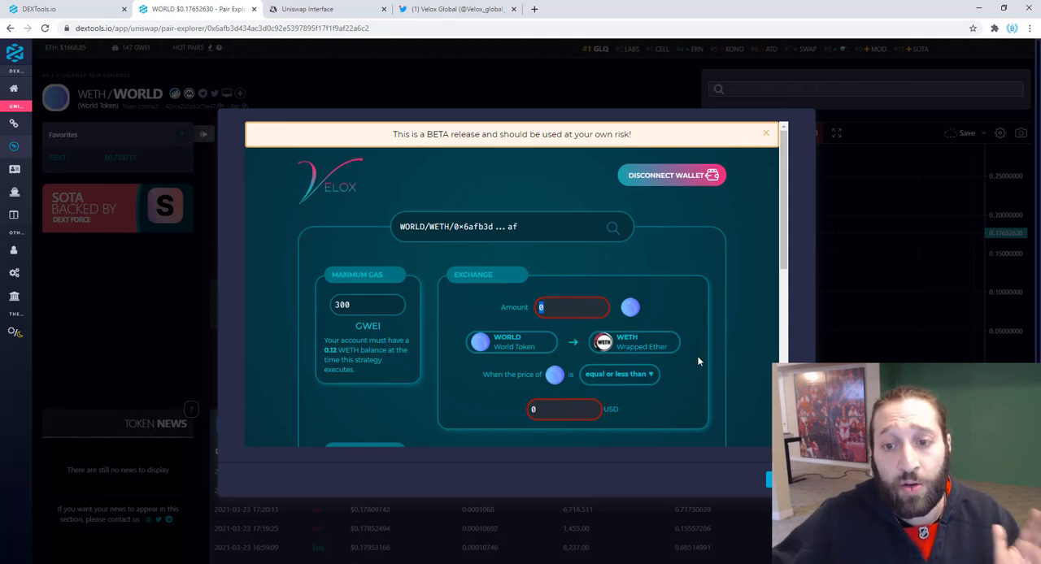
Set the sell amount to the full WORLD balance and add a WORLD allowance
{"action": "left_click", "coordinate": [571, 306]}
{"action": "type", "text": "24879.108872"}
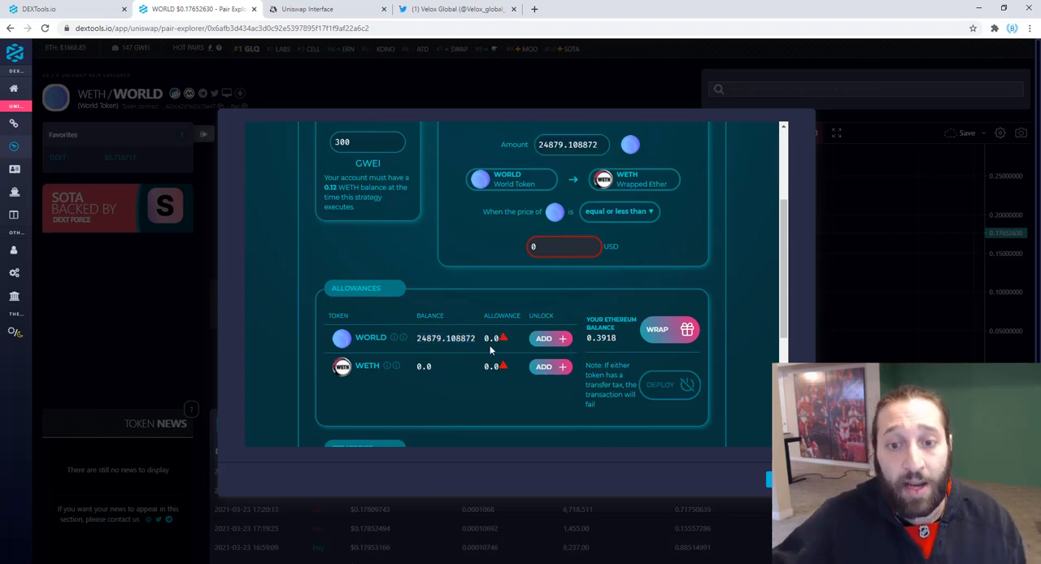
{"action": "mouse_move", "coordinate": [504, 339]}
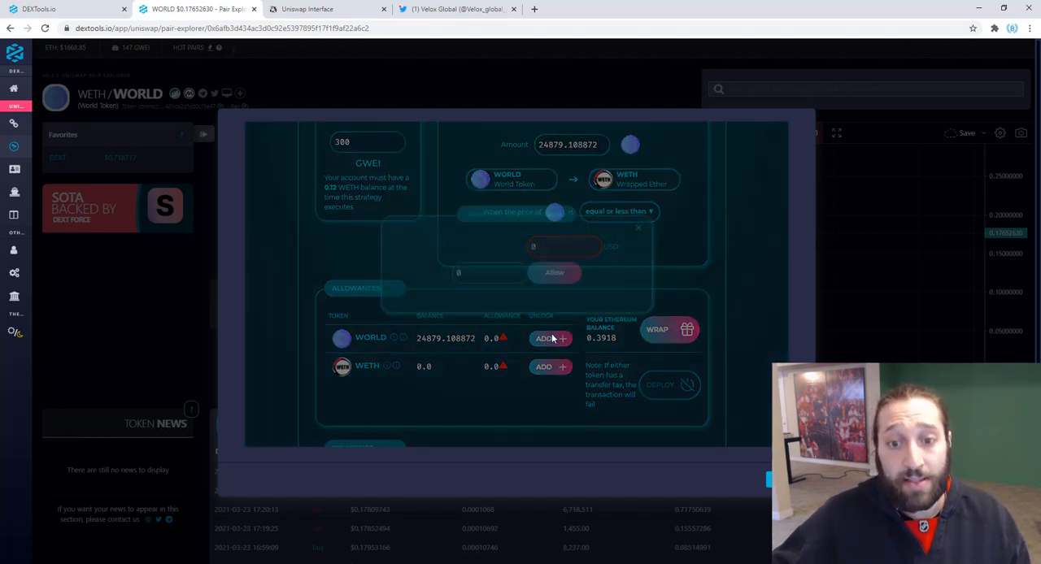
{"action": "left_click", "coordinate": [548, 339]}
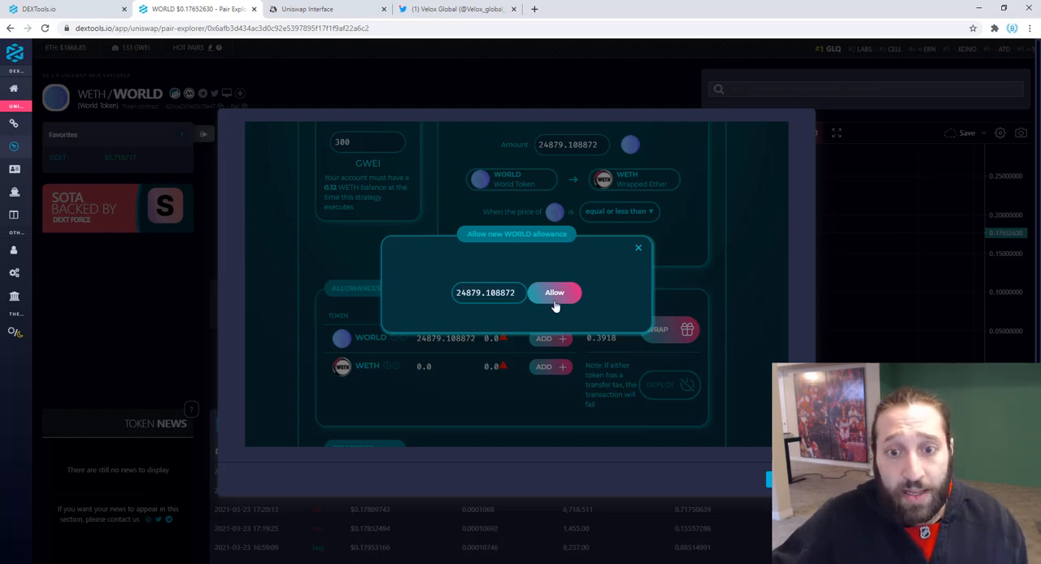
{"action": "left_click", "coordinate": [554, 292]}
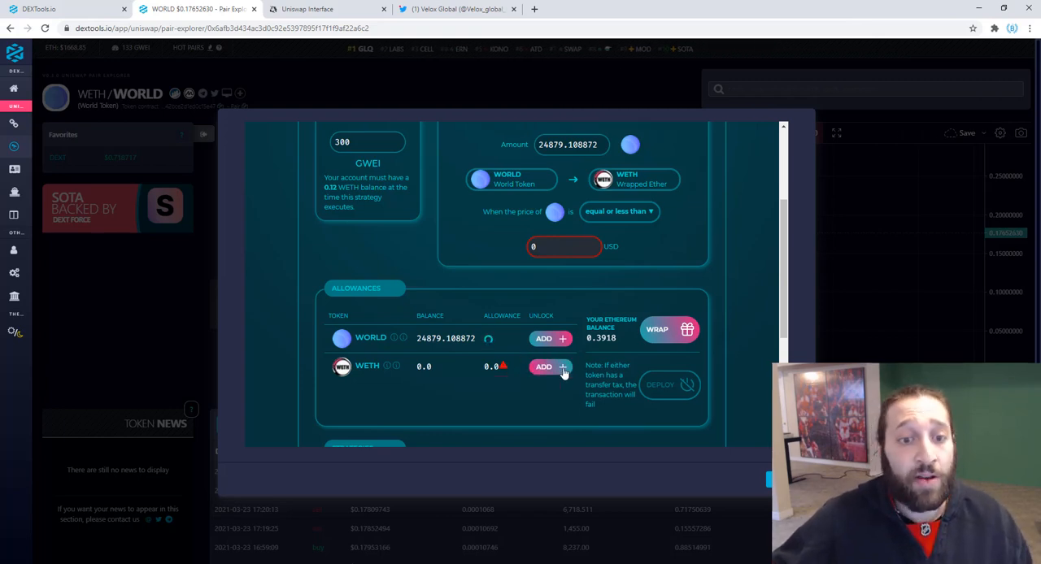
Add a WETH spending allowance and confirm it in MetaMask
{"action": "left_click", "coordinate": [550, 367]}
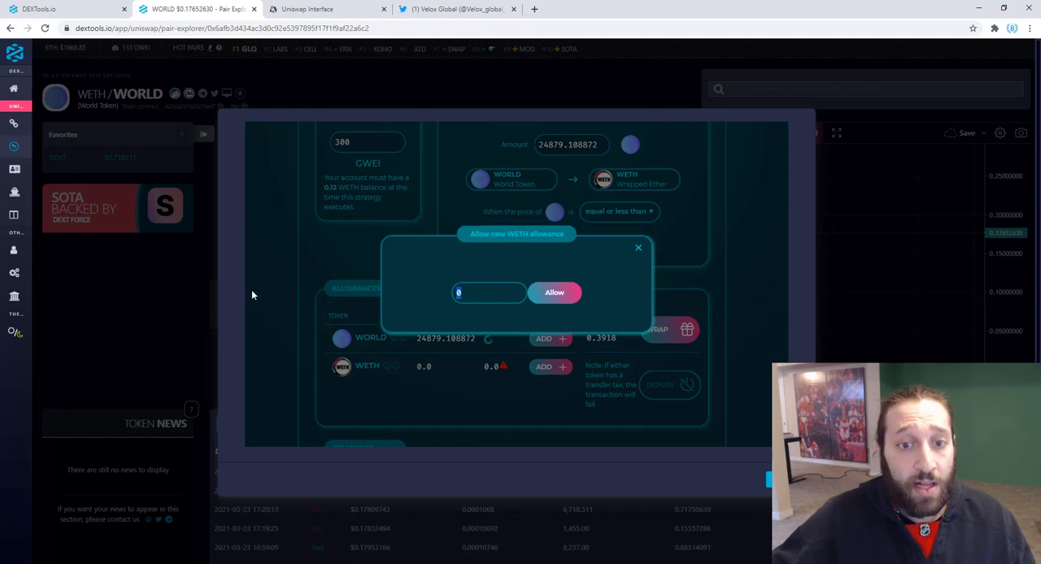
{"action": "left_click", "coordinate": [554, 292]}
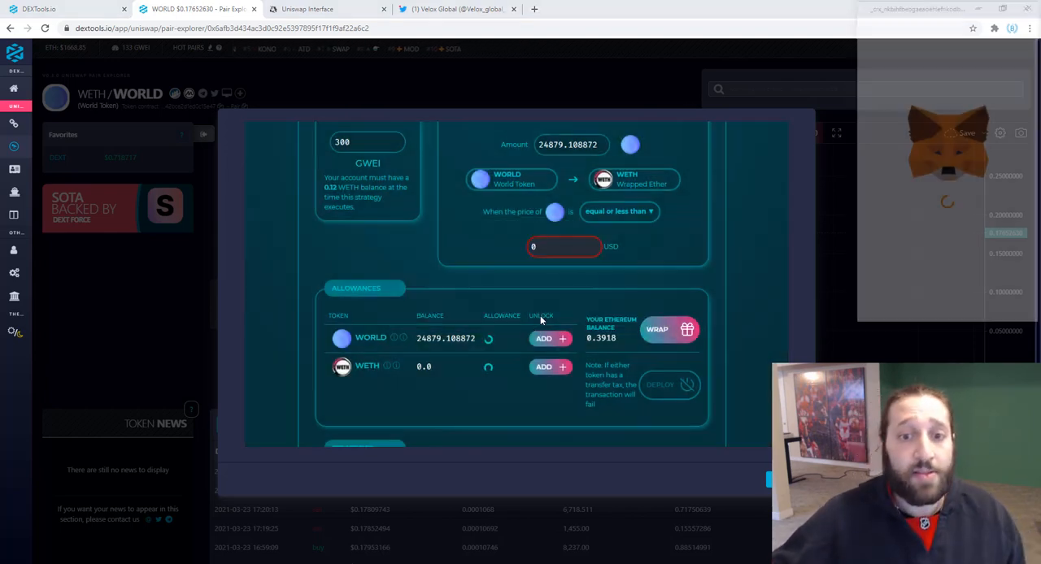
{"action": "left_click", "coordinate": [543, 367]}
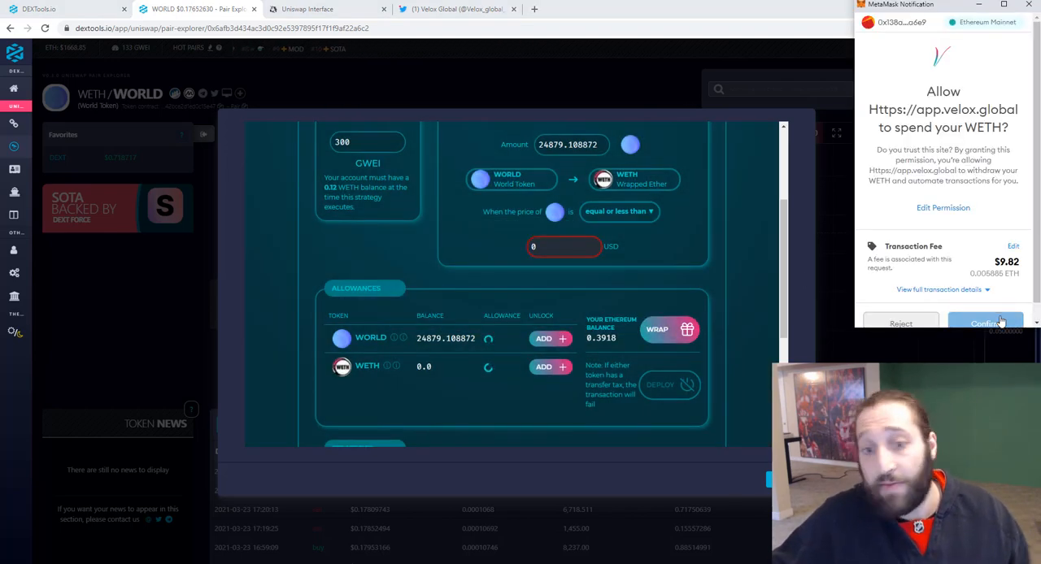
{"action": "left_click", "coordinate": [985, 324]}
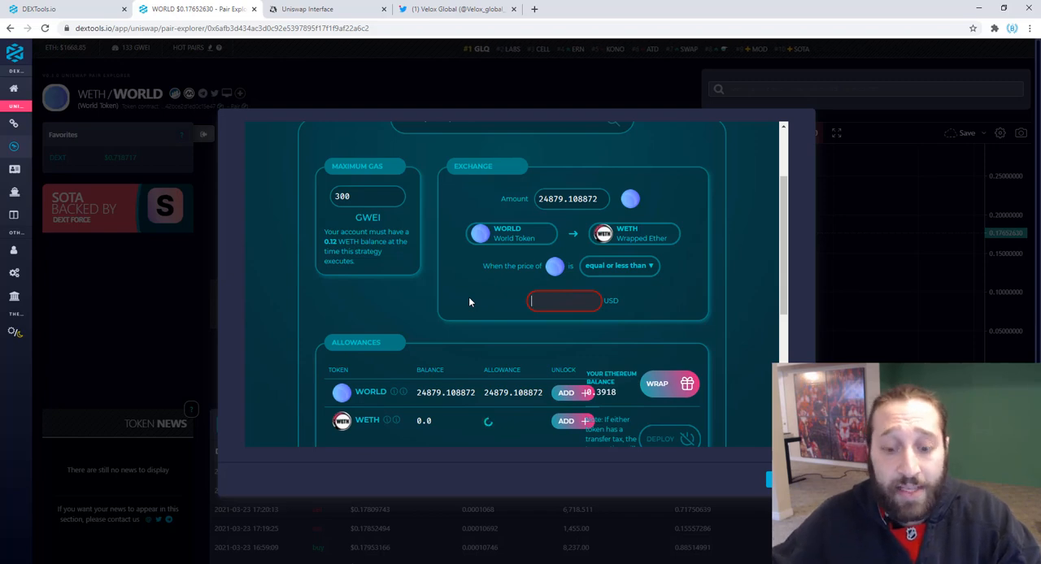
Enter 0.25 USD as the trigger price with the 'equal or more than' condition
{"action": "type", "text": "0.25"}
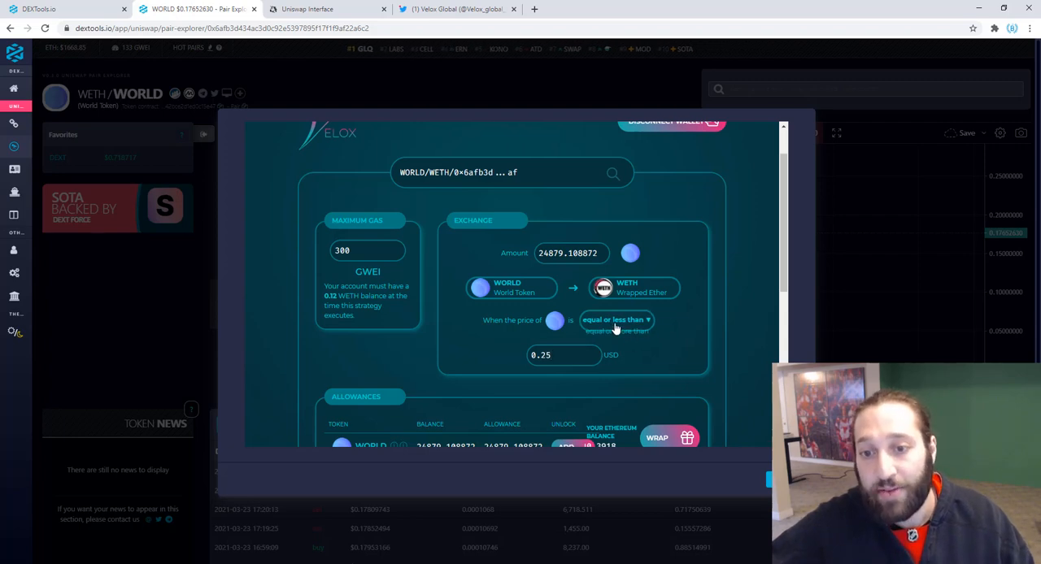
{"action": "left_click", "coordinate": [616, 320]}
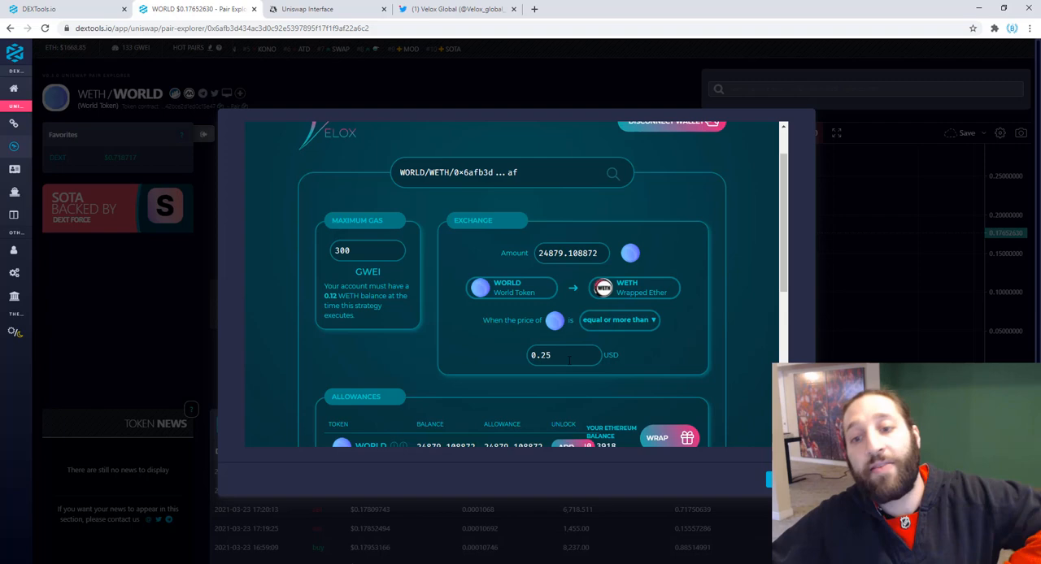
{"action": "left_click", "coordinate": [561, 356]}
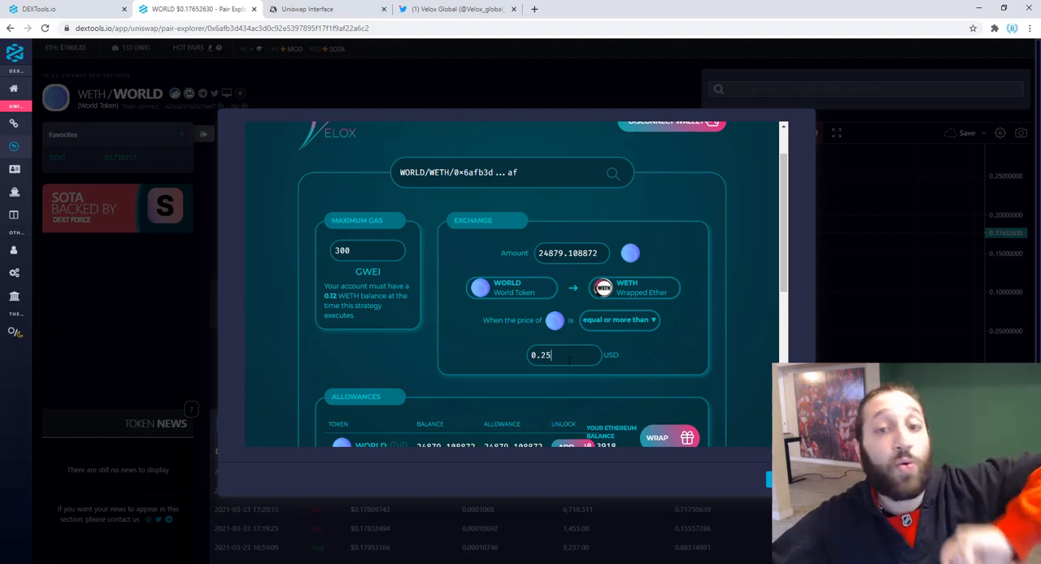
Verify account control with 'Save on this device' ticked
{"action": "scroll", "scroll_direction": "down", "scroll_amount": 3}
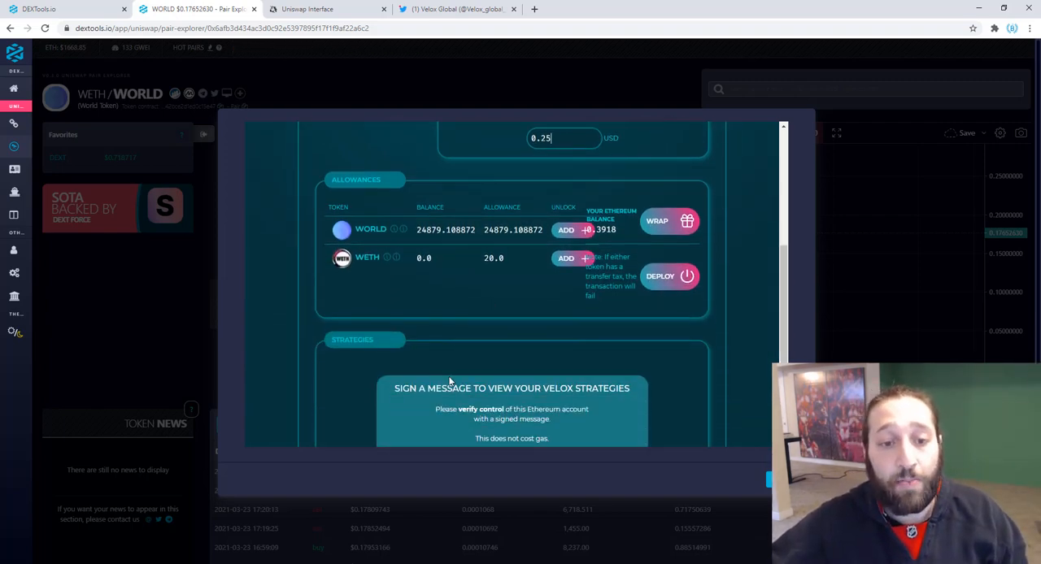
{"action": "scroll", "scroll_direction": "down", "scroll_amount": 3}
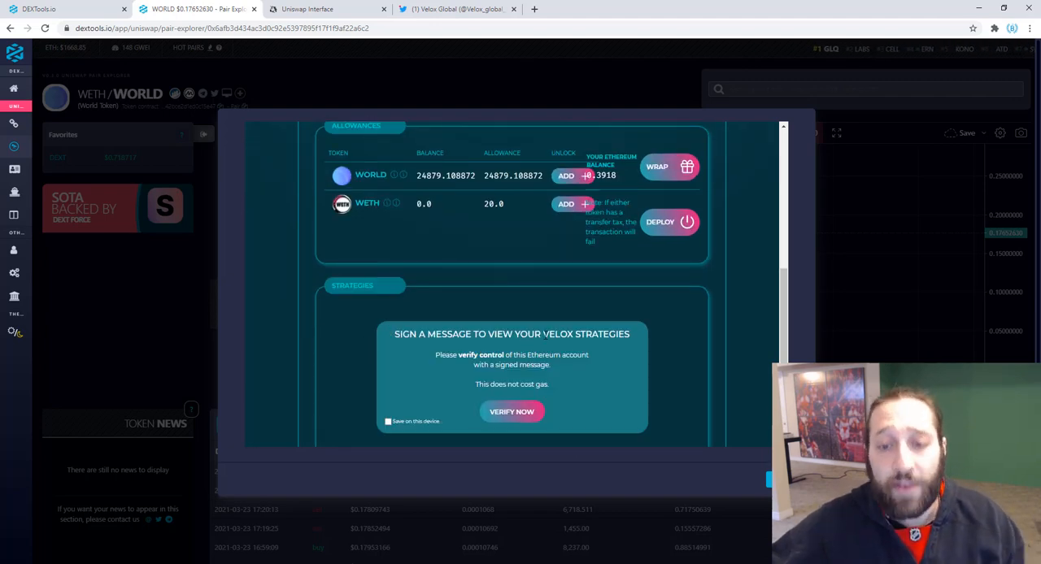
{"action": "left_click", "coordinate": [388, 421]}
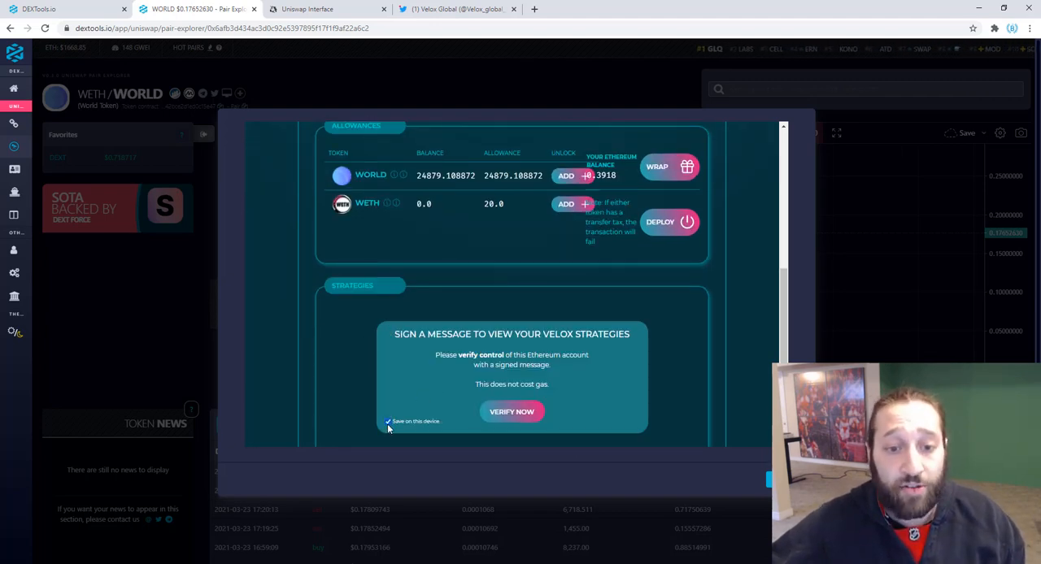
{"action": "left_click", "coordinate": [511, 411]}
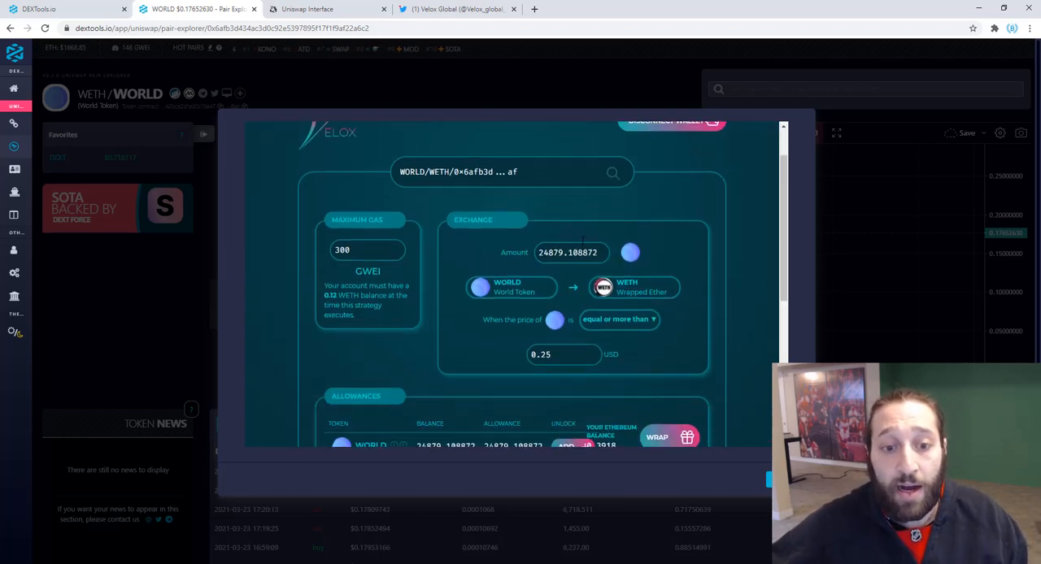
Deploy the WORLD sell strategy and sign the MetaMask signature request
{"action": "scroll", "scroll_direction": "down", "scroll_amount": 3}
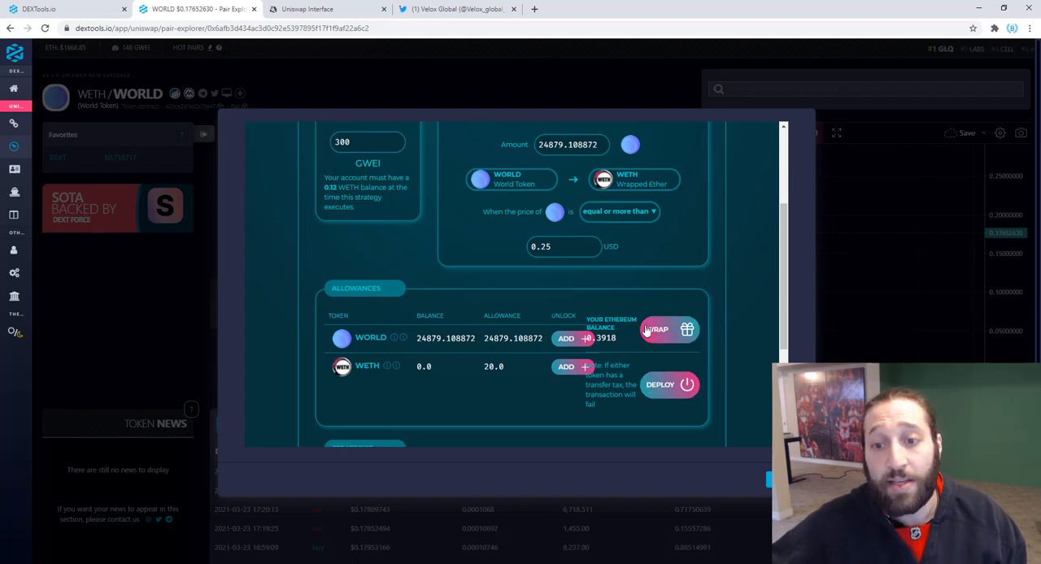
{"action": "left_click", "coordinate": [656, 329]}
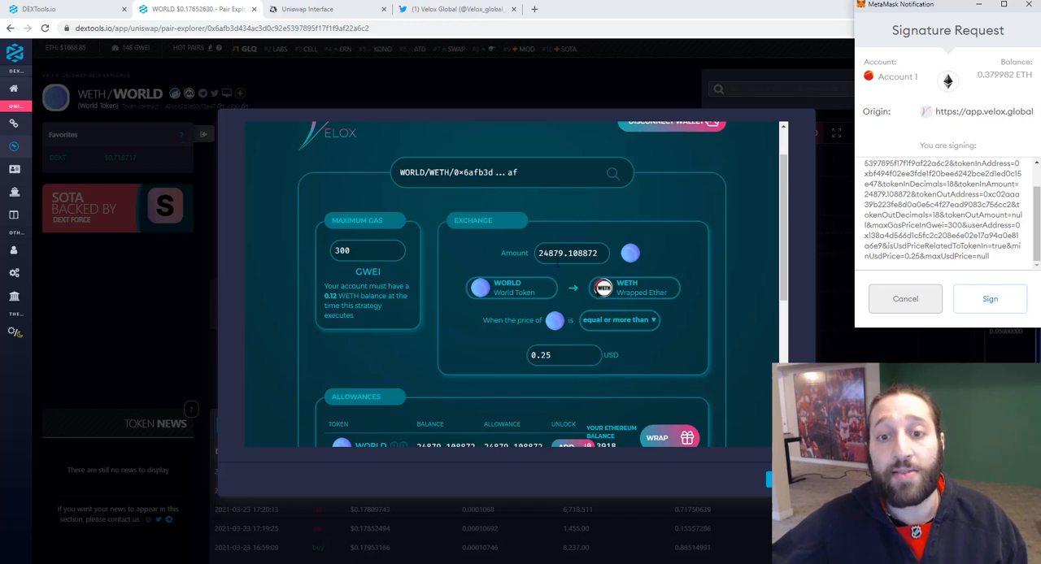
{"action": "scroll", "scroll_direction": "down", "scroll_amount": 3}
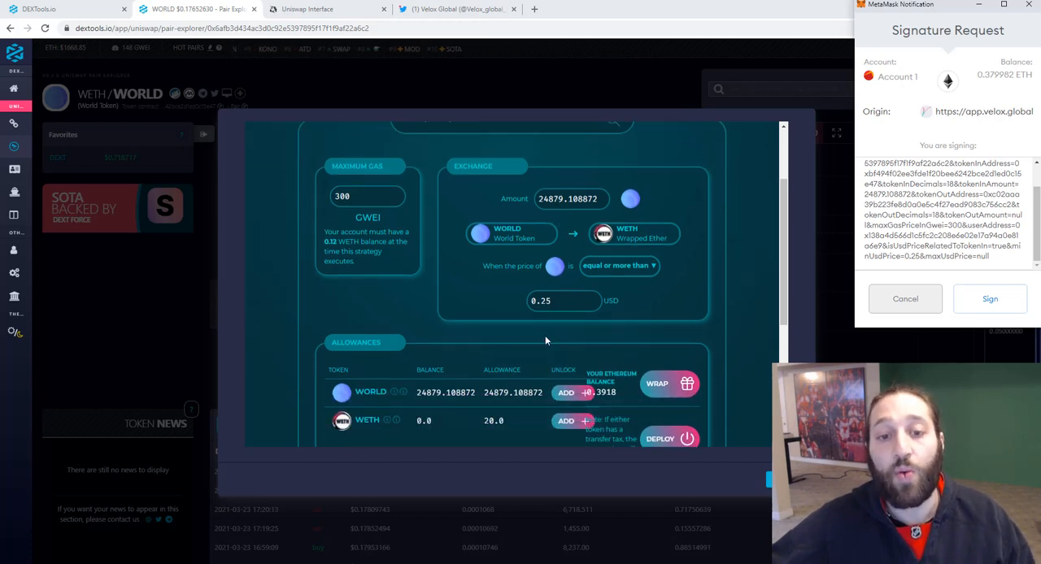
{"action": "scroll", "scroll_direction": "down", "scroll_amount": 3}
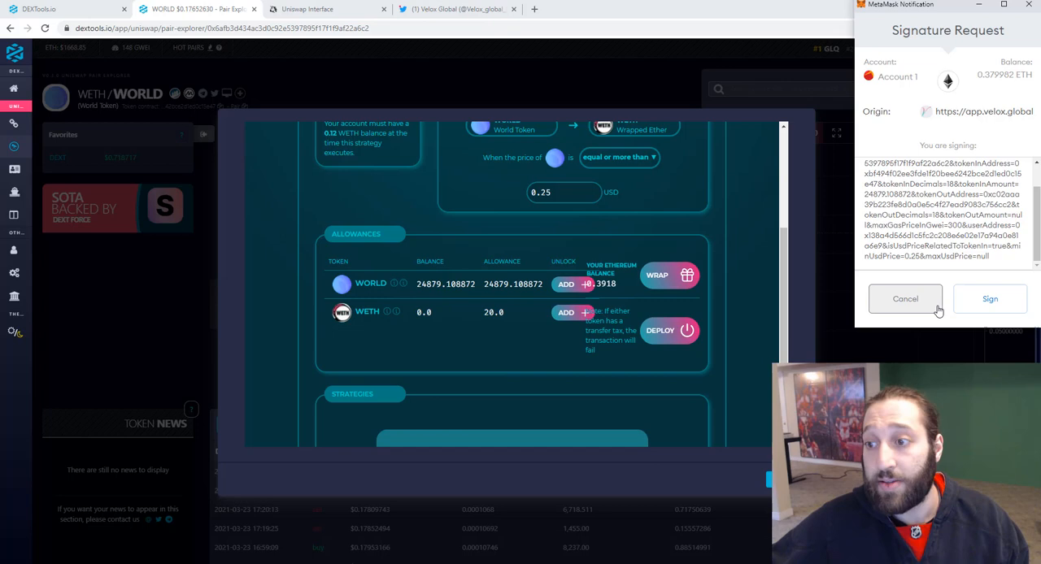
{"action": "left_click", "coordinate": [989, 298]}
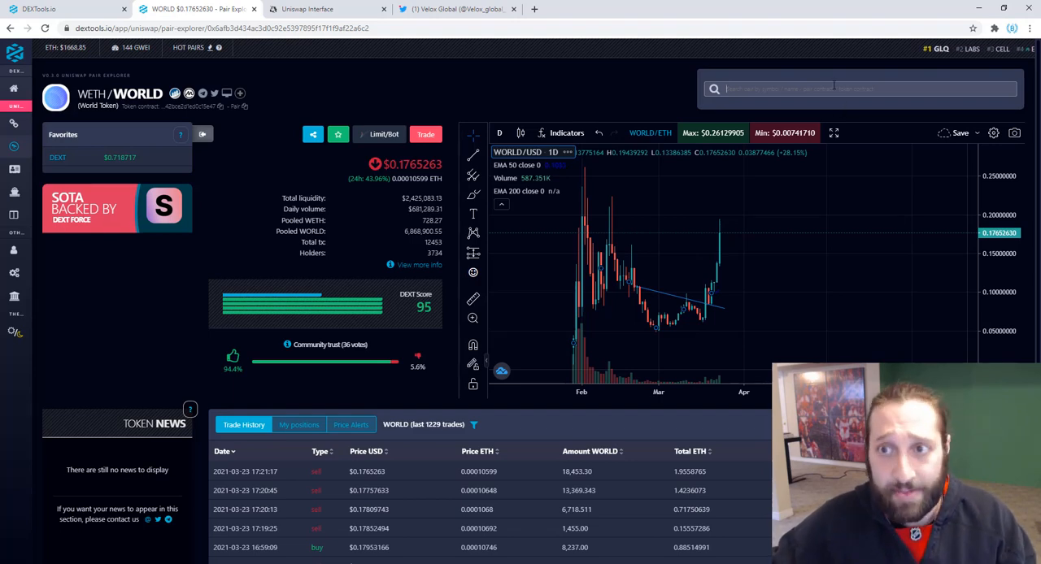
Search 'dext', open the WETH/DEXT pair, and close the Velox window
{"action": "type", "text": "dext"}
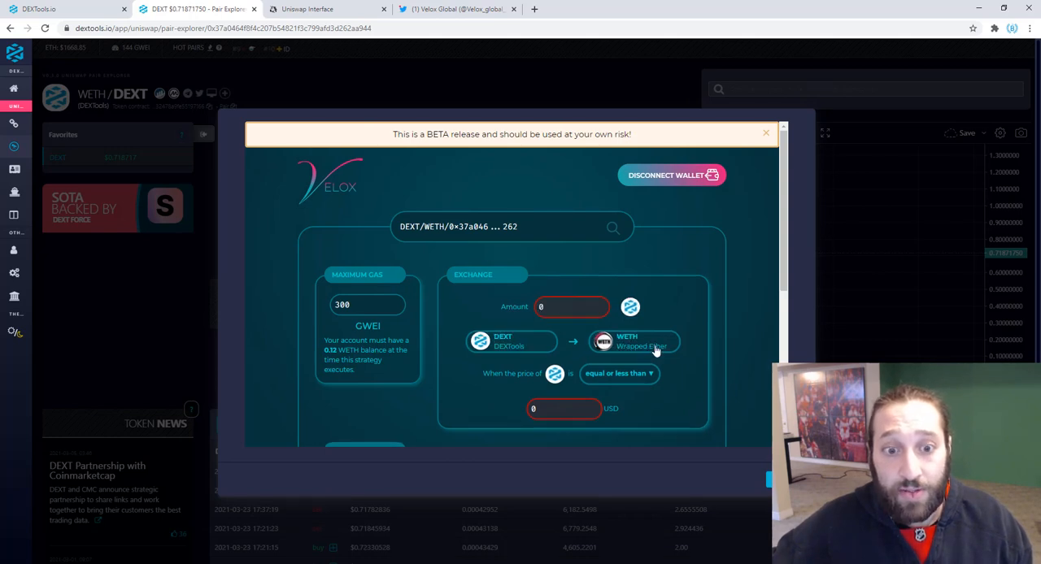
{"action": "left_click", "coordinate": [512, 227]}
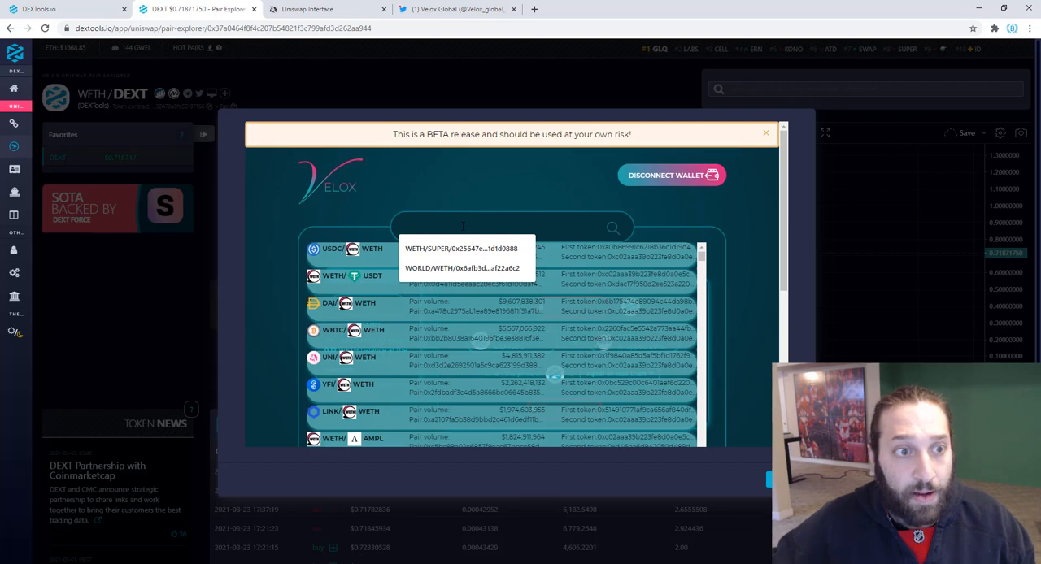
{"action": "mouse_move", "coordinate": [738, 392]}
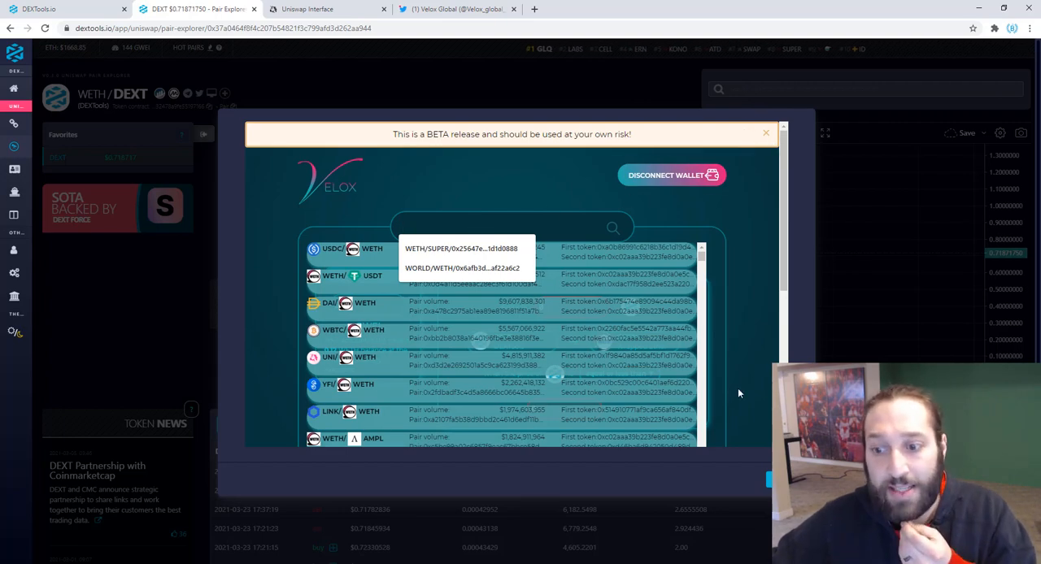
{"action": "left_click", "coordinate": [765, 132]}
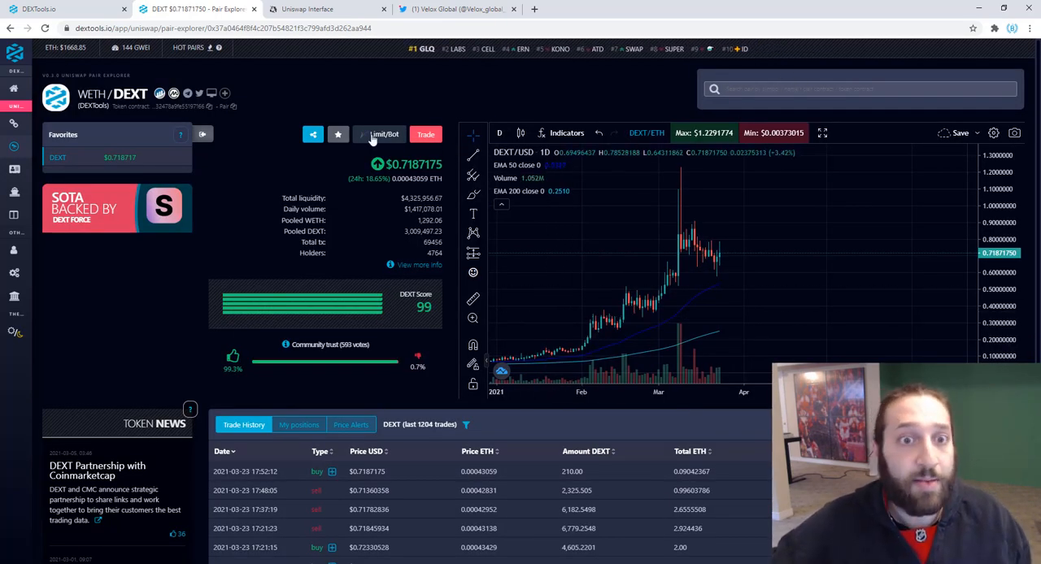
{"action": "left_click", "coordinate": [383, 134]}
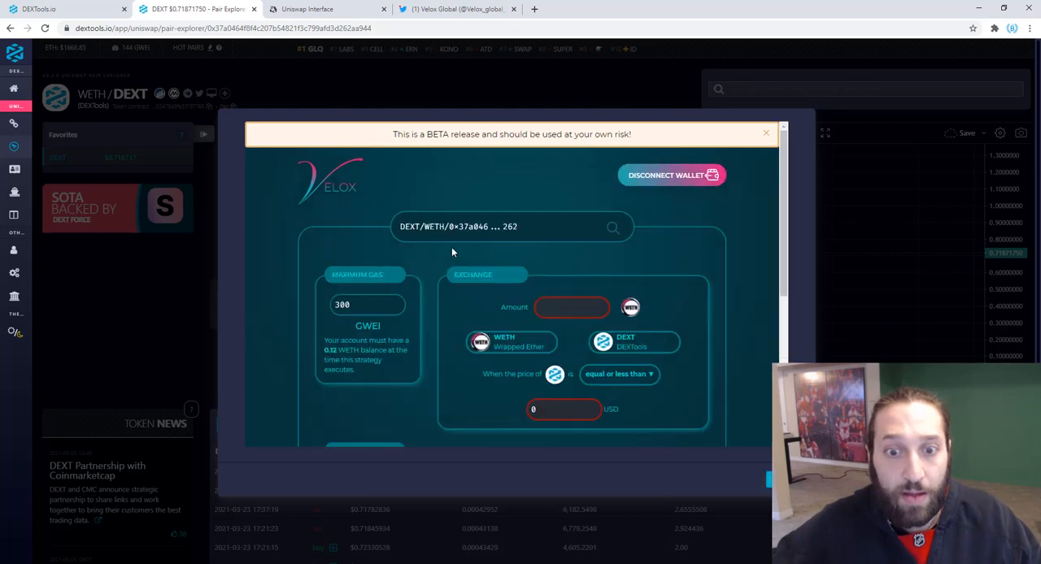
{"action": "scroll", "scroll_direction": "down", "scroll_amount": 3}
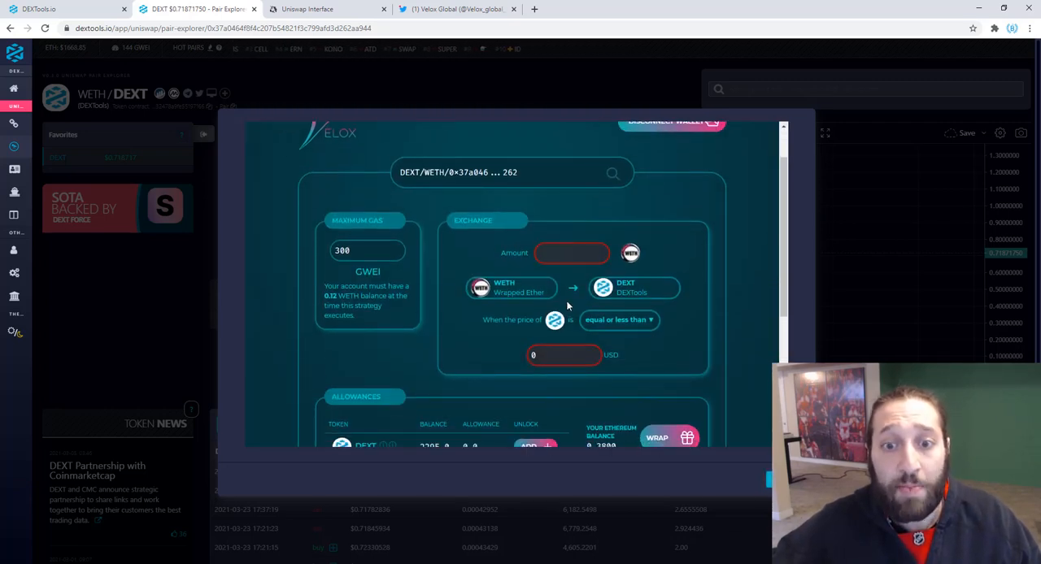
{"action": "mouse_move", "coordinate": [661, 305]}
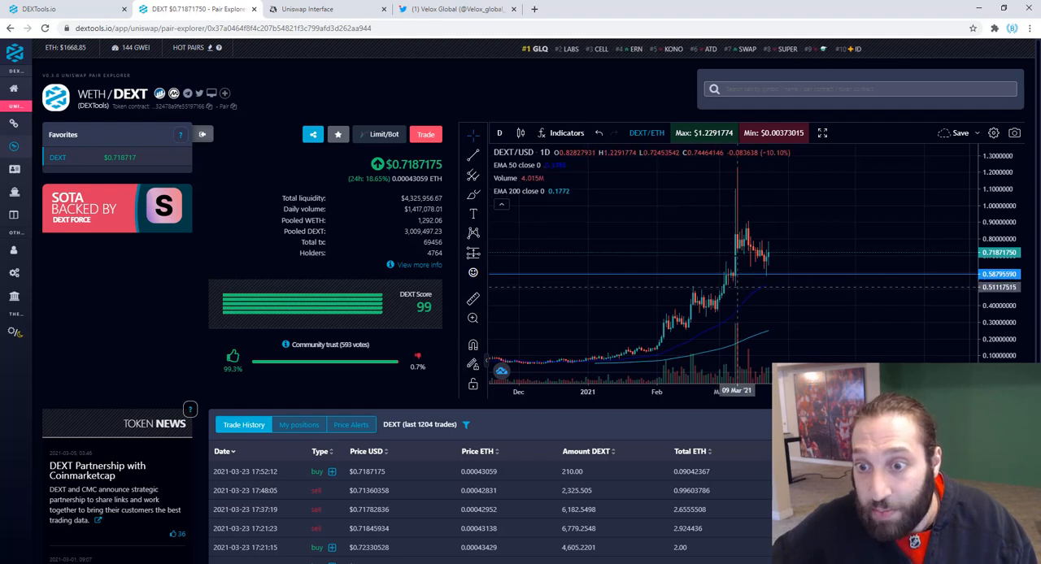
{"action": "mouse_move", "coordinate": [735, 252]}
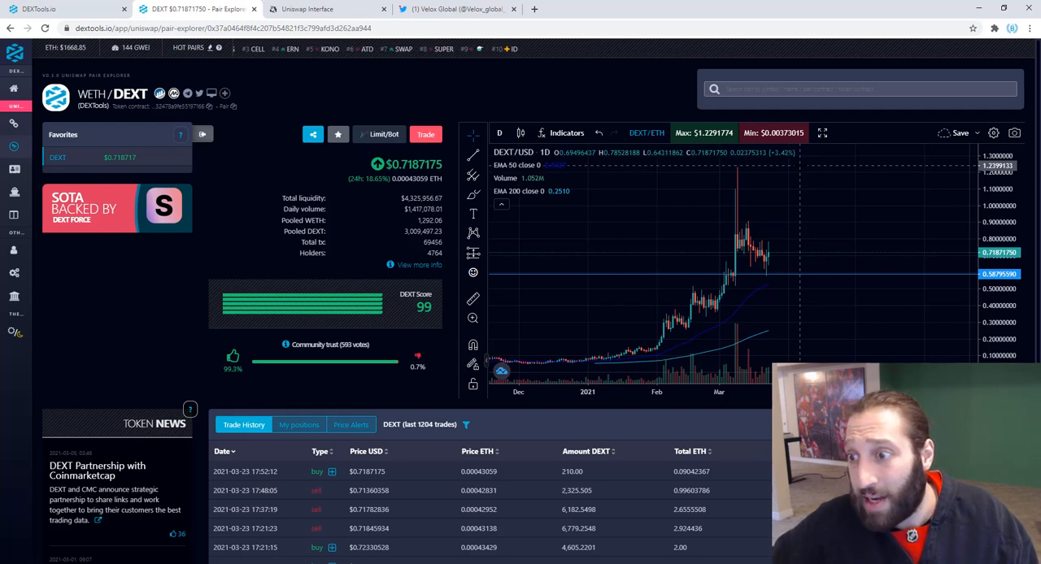
{"action": "mouse_move", "coordinate": [771, 335]}
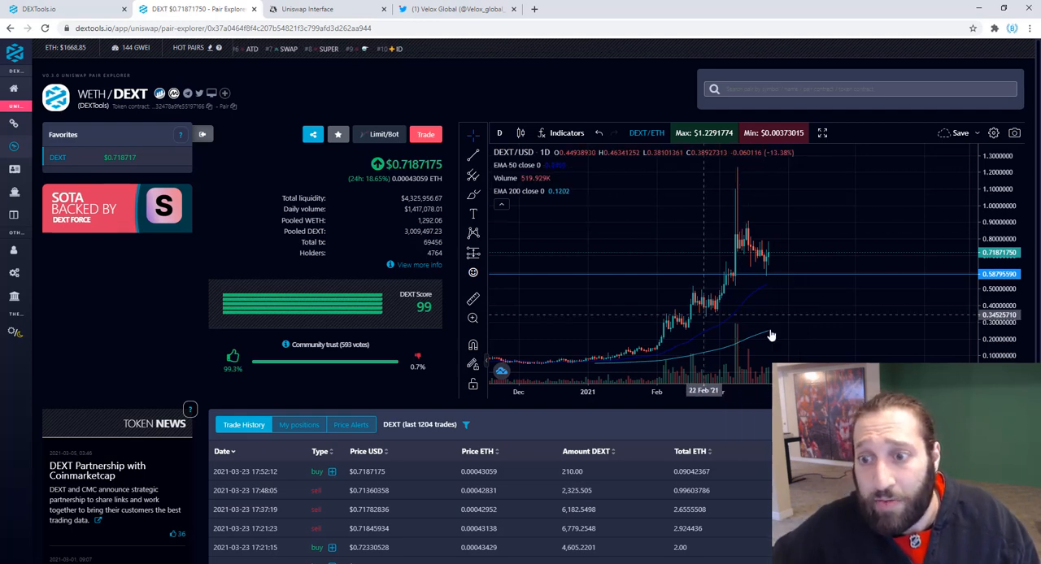
{"action": "mouse_move", "coordinate": [768, 289]}
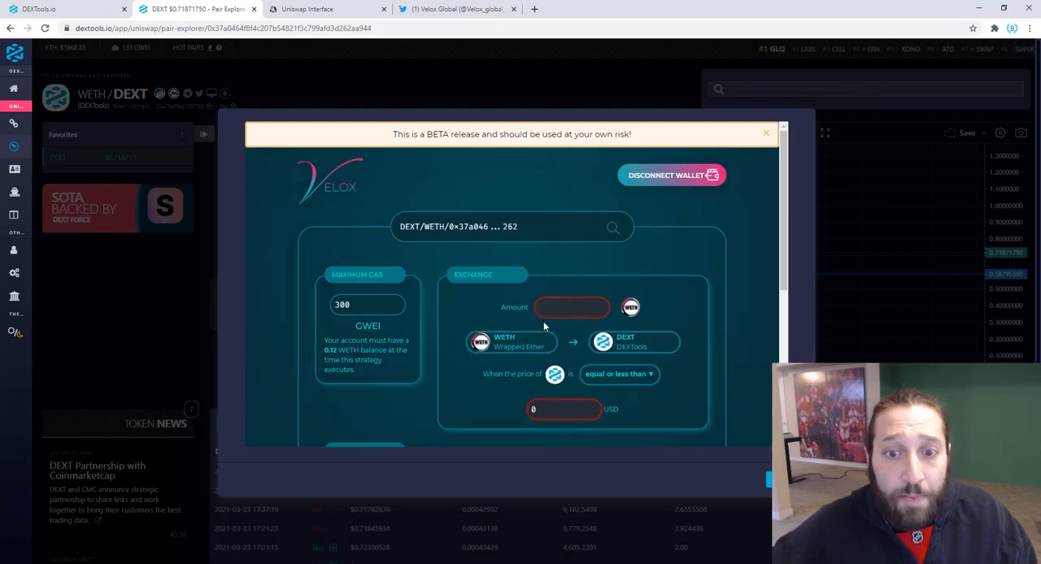
Enter a 0.1 WETH amount and a 0.57 USD trigger price for the DEXT buy
{"action": "left_click", "coordinate": [569, 307]}
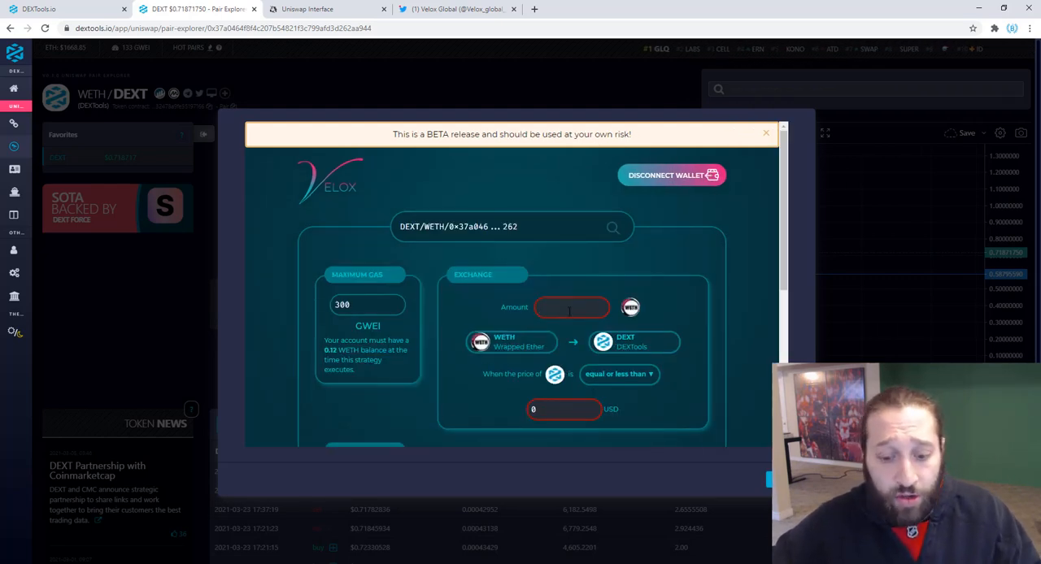
{"action": "type", "text": "0.1"}
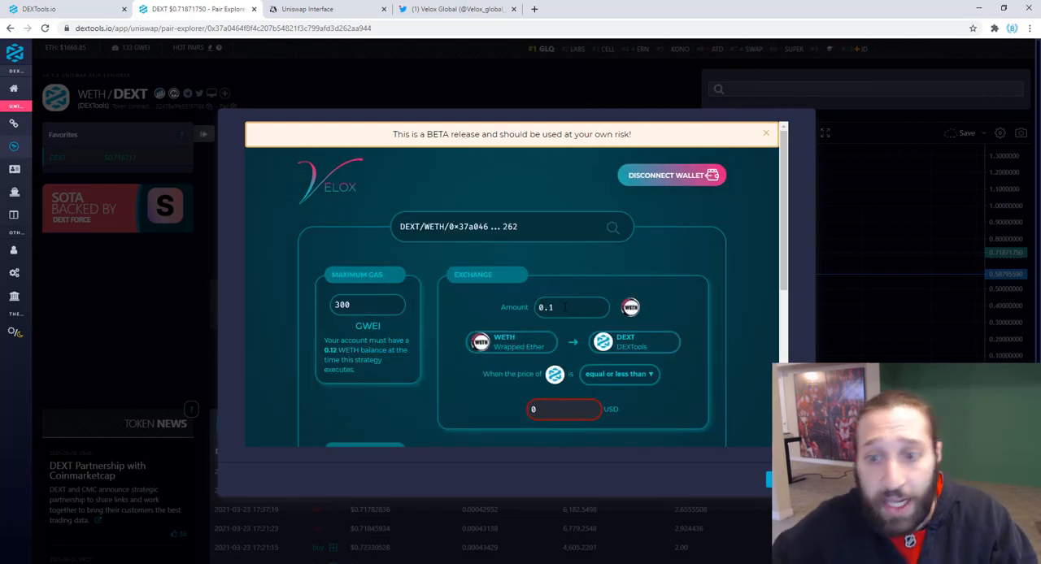
{"action": "scroll", "scroll_direction": "down", "scroll_amount": 3}
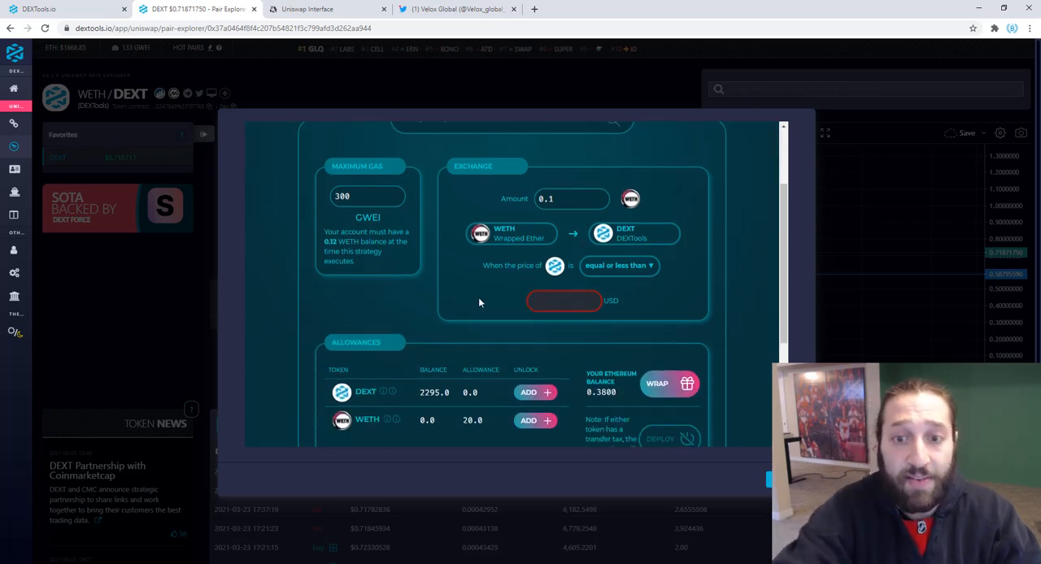
{"action": "type", "text": "0.57"}
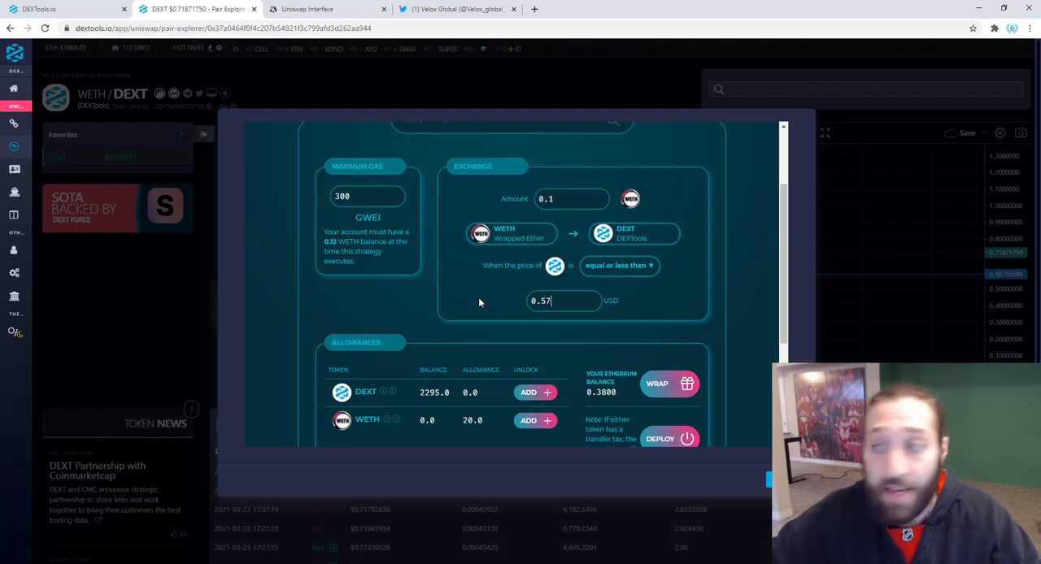
{"action": "mouse_move", "coordinate": [515, 344]}
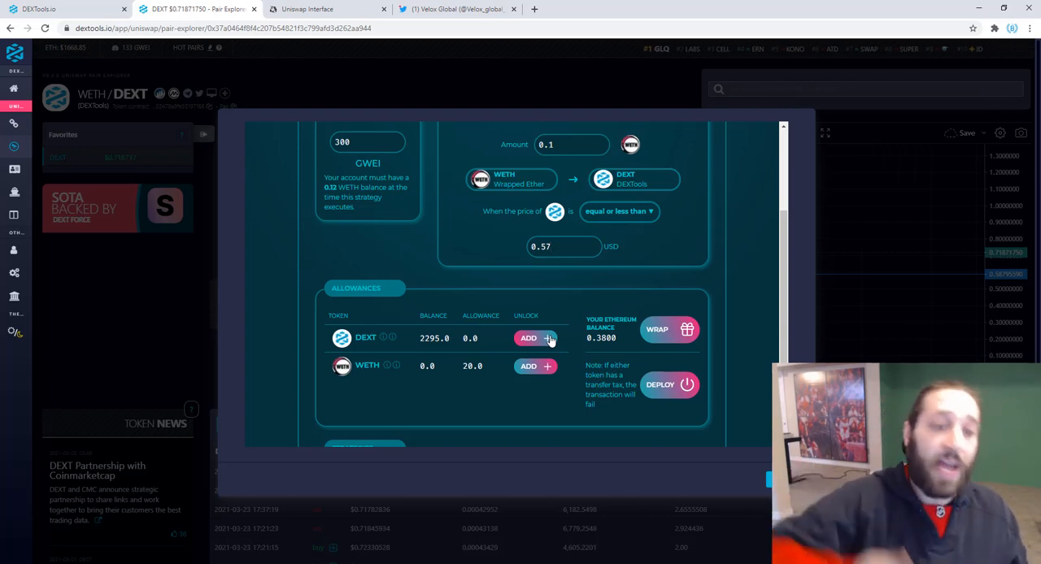
{"action": "left_click", "coordinate": [563, 247]}
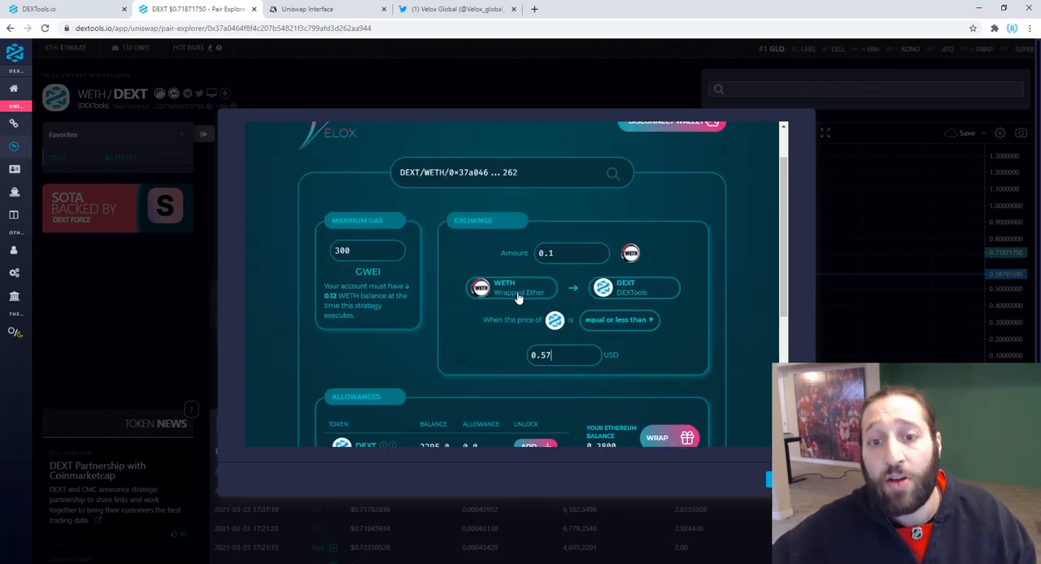
{"action": "mouse_move", "coordinate": [583, 332]}
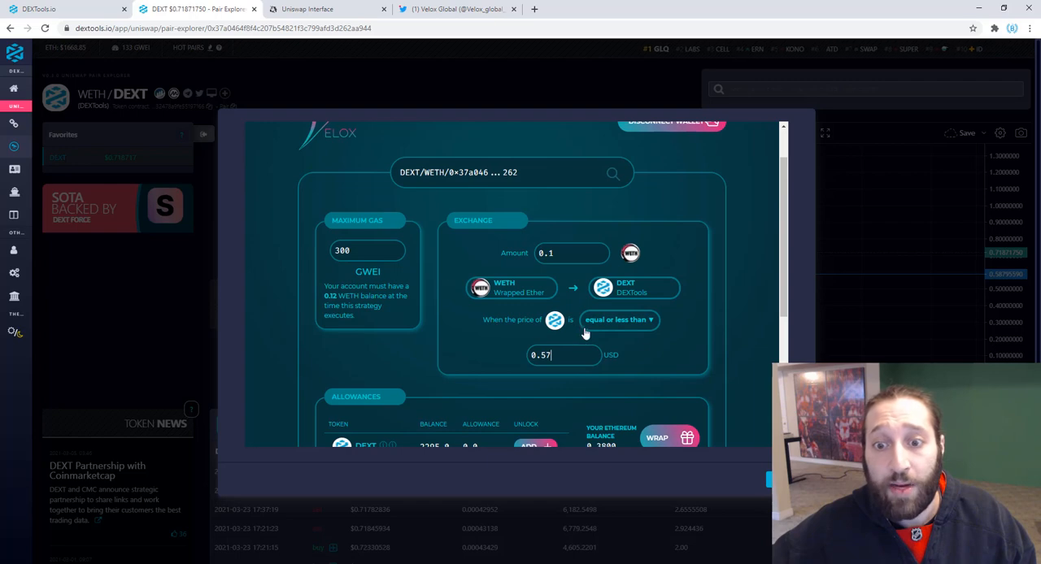
{"action": "mouse_move", "coordinate": [657, 330]}
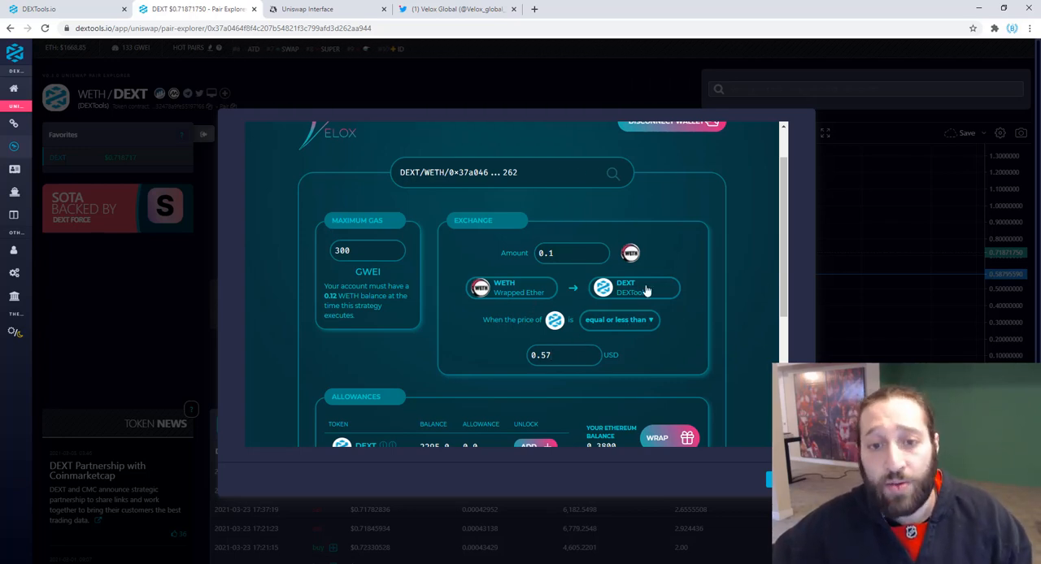
{"action": "scroll", "scroll_direction": "down", "scroll_amount": 3}
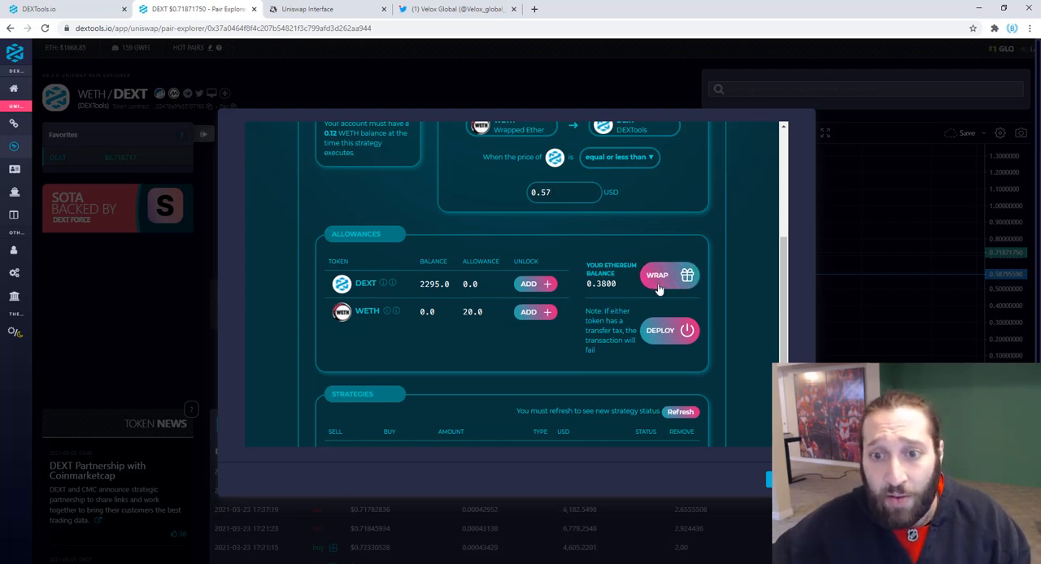
Wrap 0.15 ETH into WETH
{"action": "left_click", "coordinate": [657, 274]}
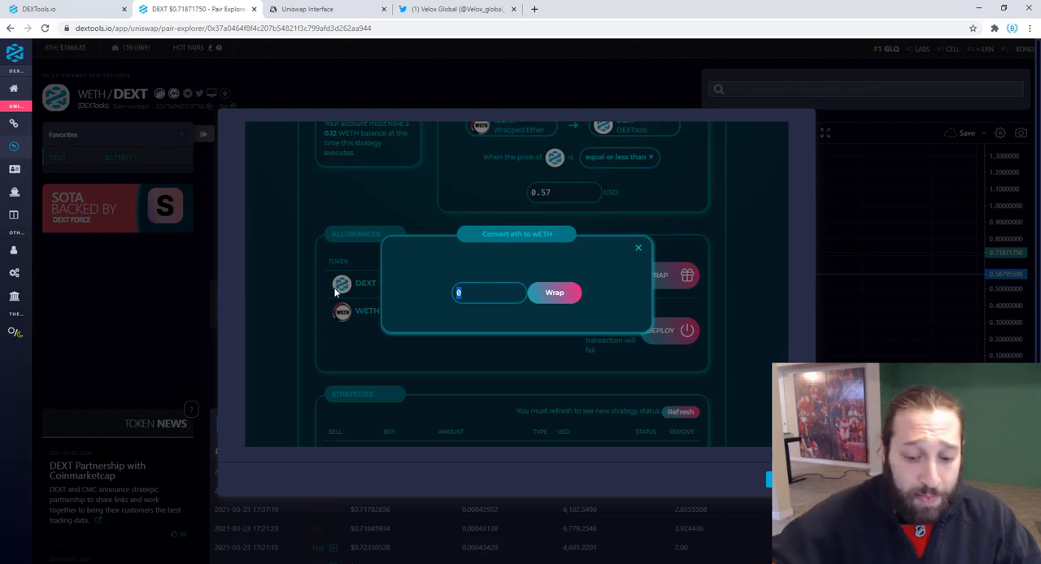
{"action": "type", "text": "0.15"}
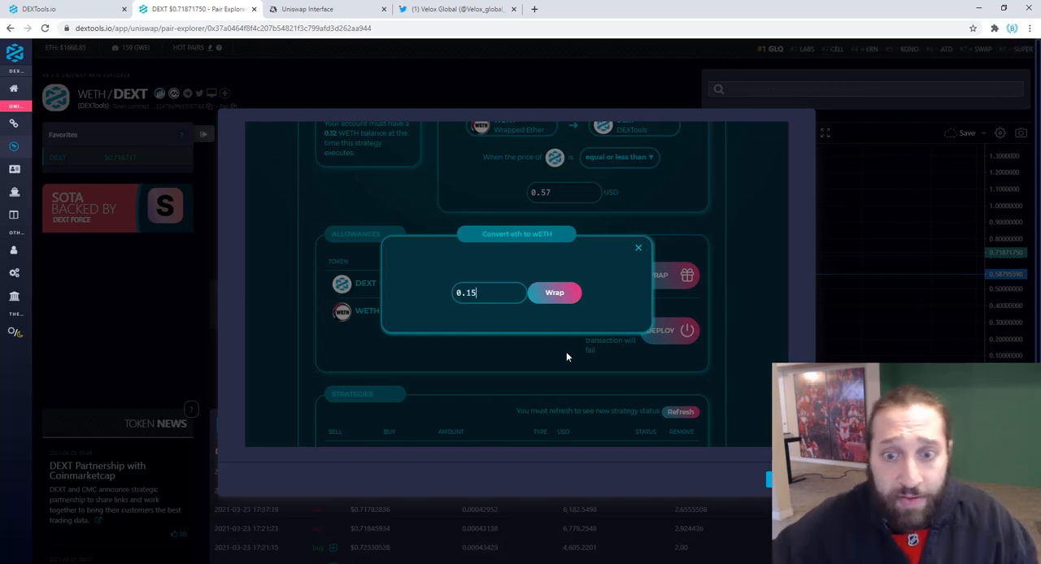
{"action": "left_click", "coordinate": [554, 291]}
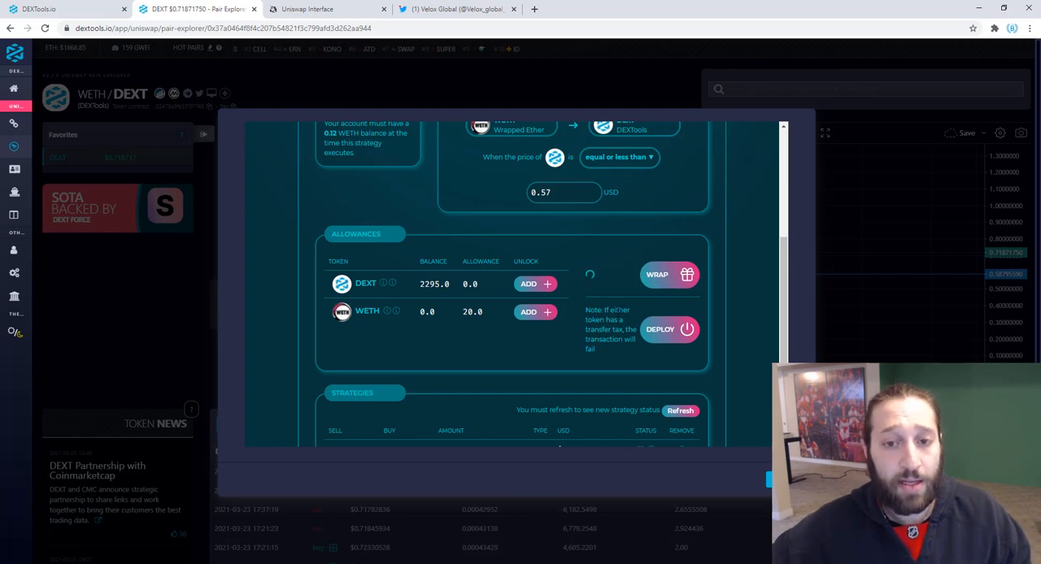
{"action": "scroll", "scroll_direction": "down", "scroll_amount": 3}
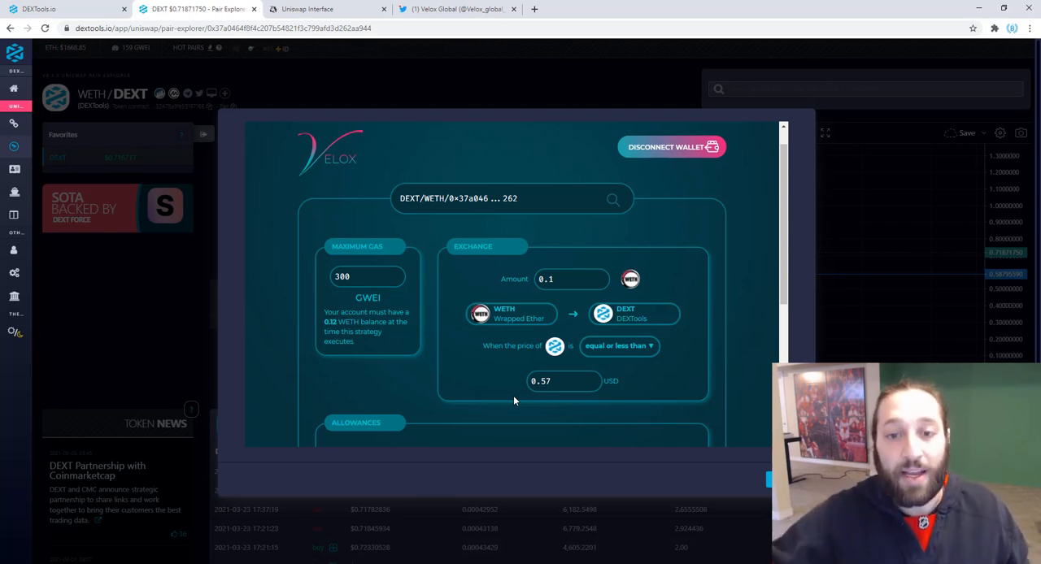
{"action": "scroll", "scroll_direction": "down", "scroll_amount": 3}
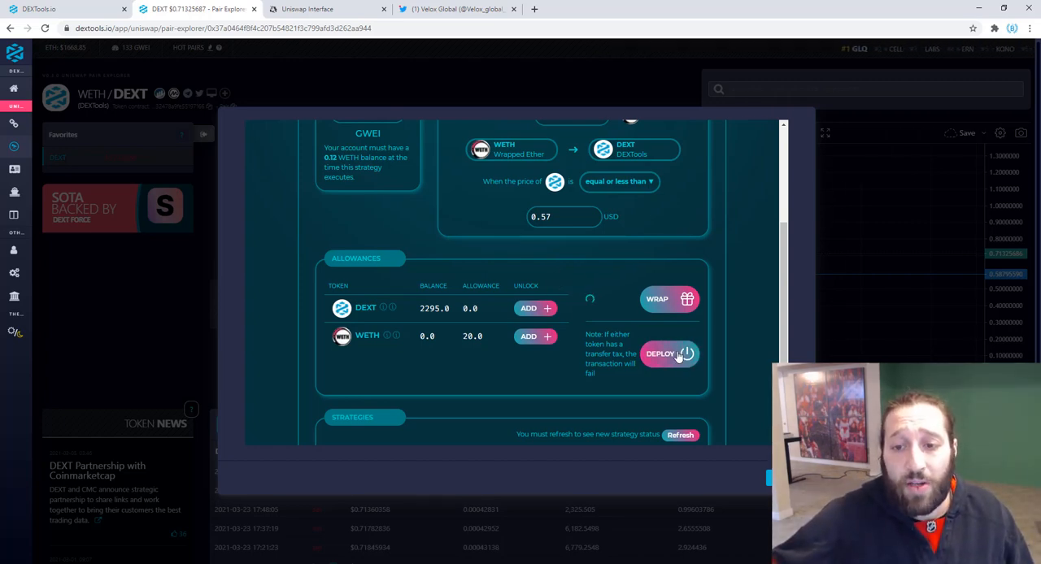
Deploy the 0.1 WETH DEXT buy strategy and sign it in MetaMask
{"action": "left_click", "coordinate": [659, 354]}
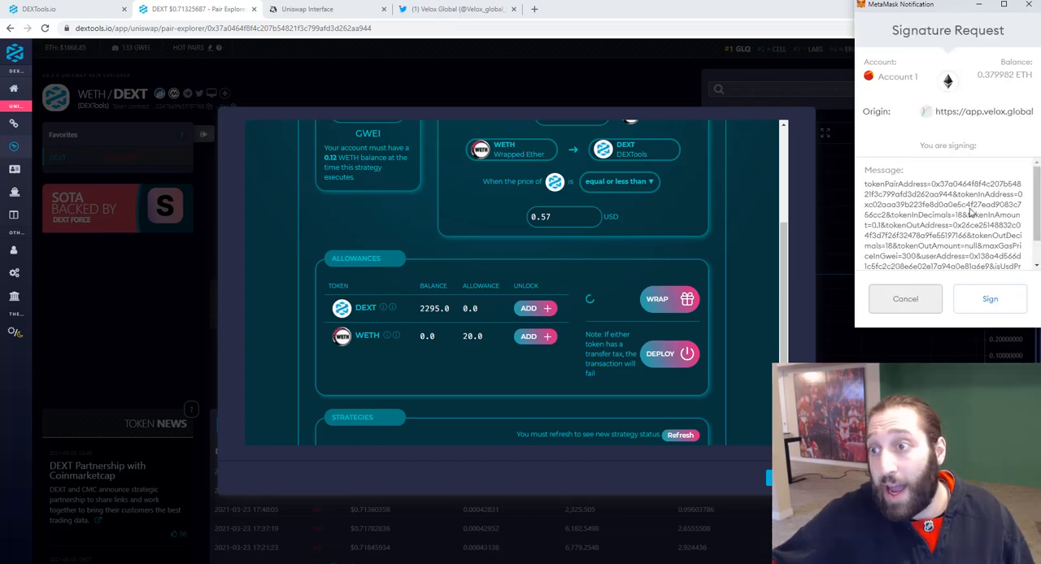
{"action": "left_click", "coordinate": [989, 298]}
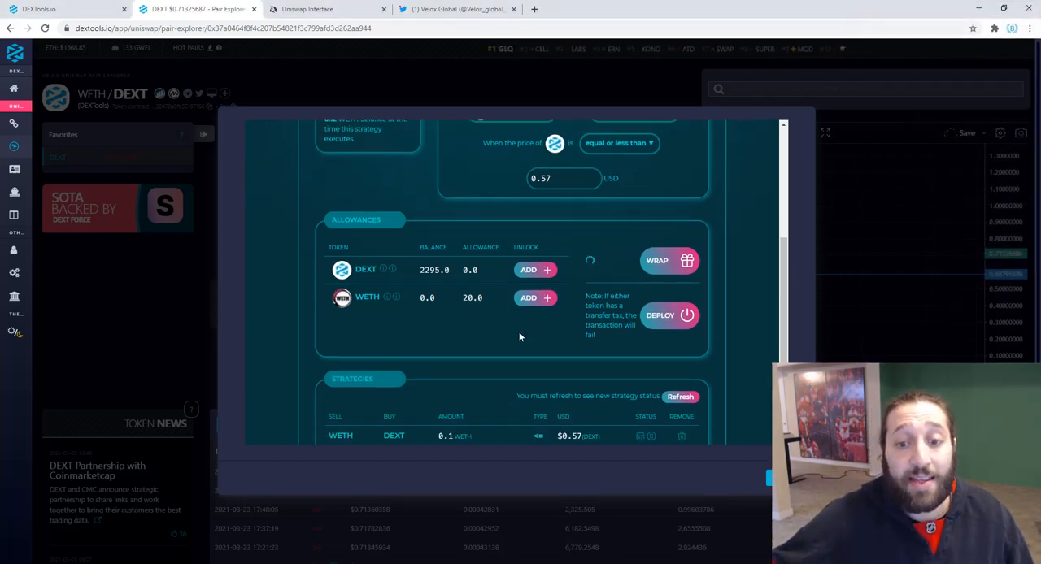
{"action": "scroll", "scroll_direction": "down", "scroll_amount": 3}
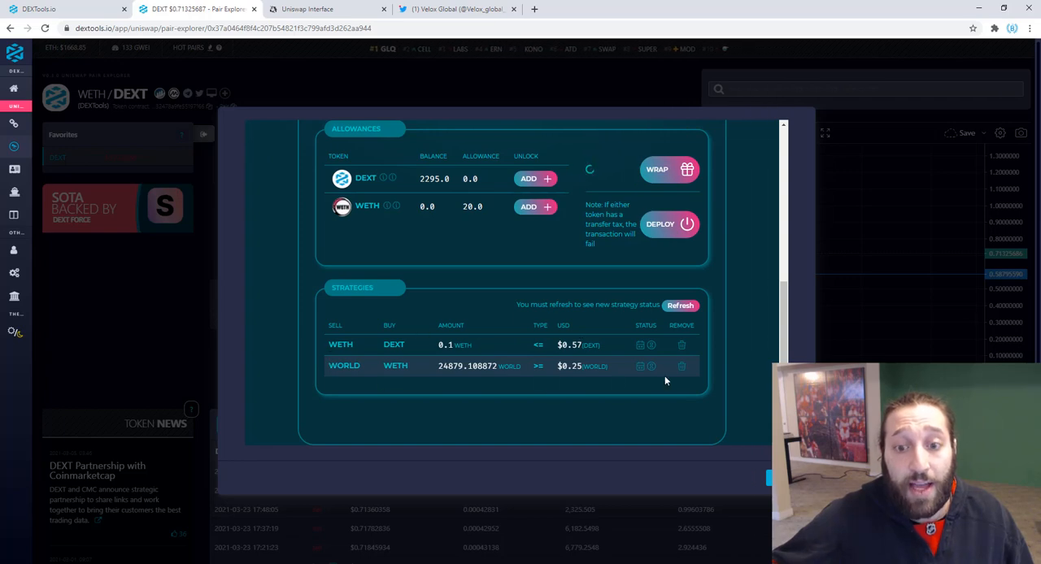